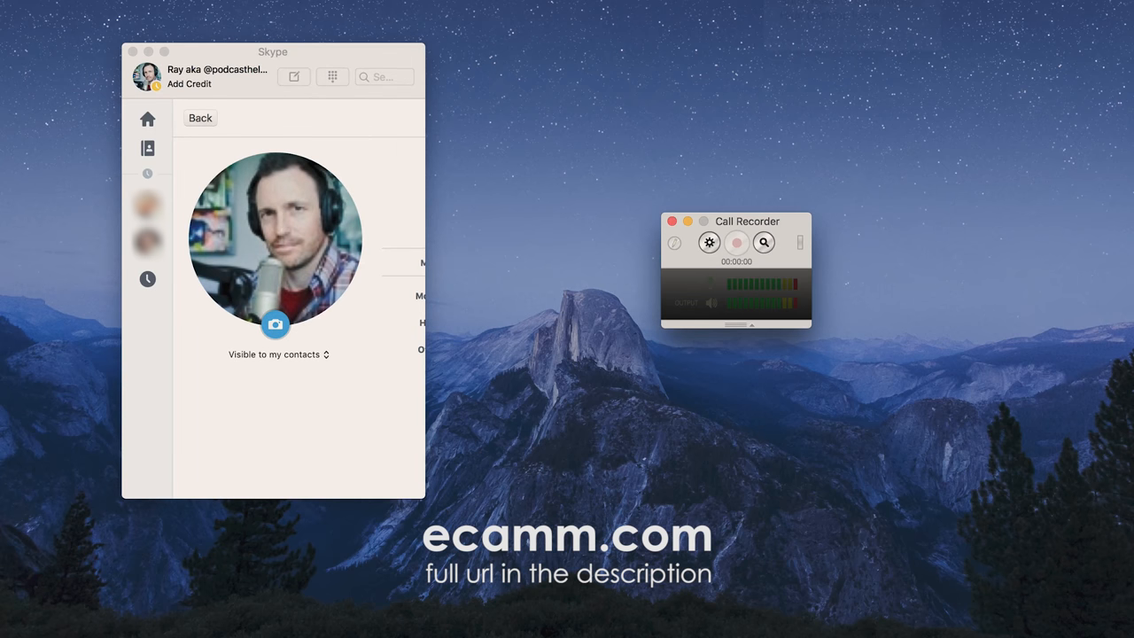
pyautogui.moveTo(866, 166)
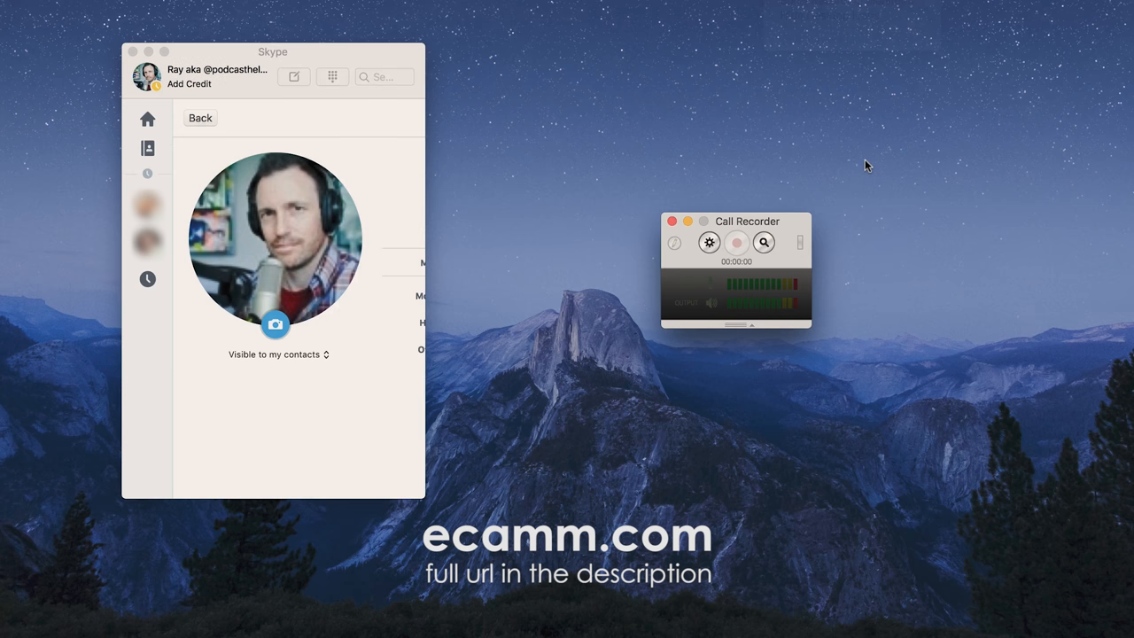
pyautogui.moveTo(381, 55)
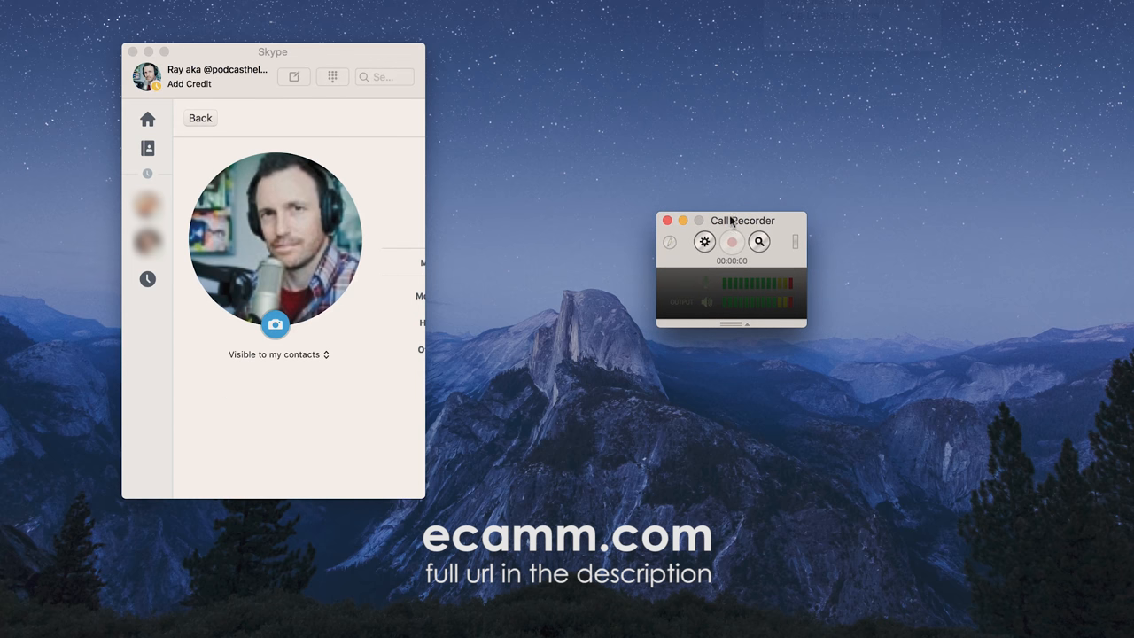
# Step: Show Call Recorder's Recording preferences (uncompressed, audio-only, Movies Folder)
pyautogui.click(704, 241)
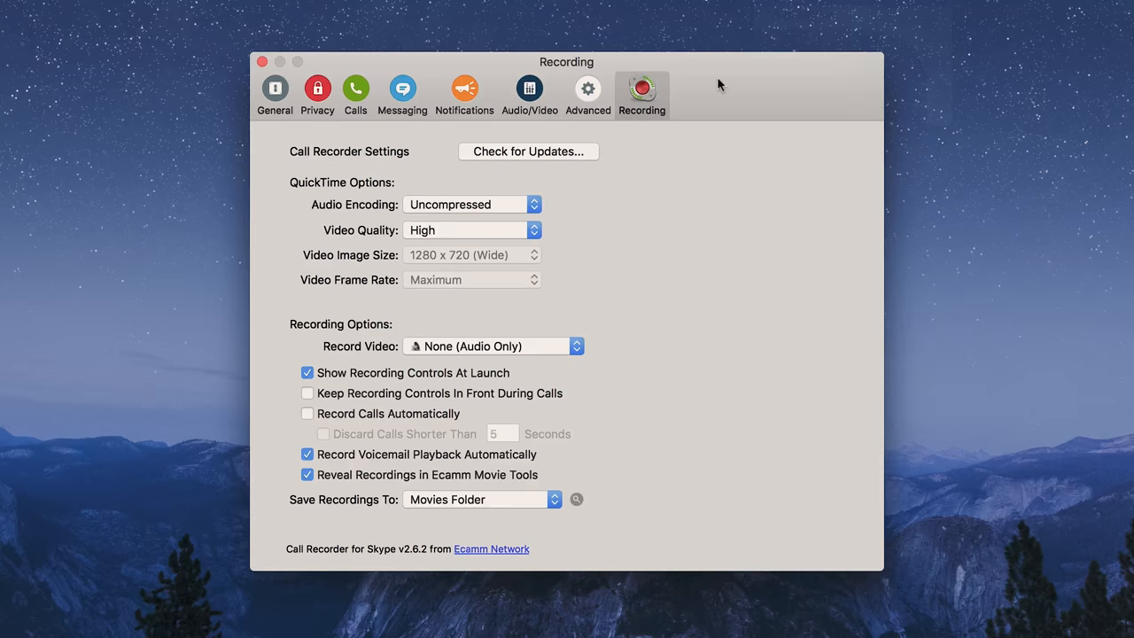
pyautogui.moveTo(730, 83)
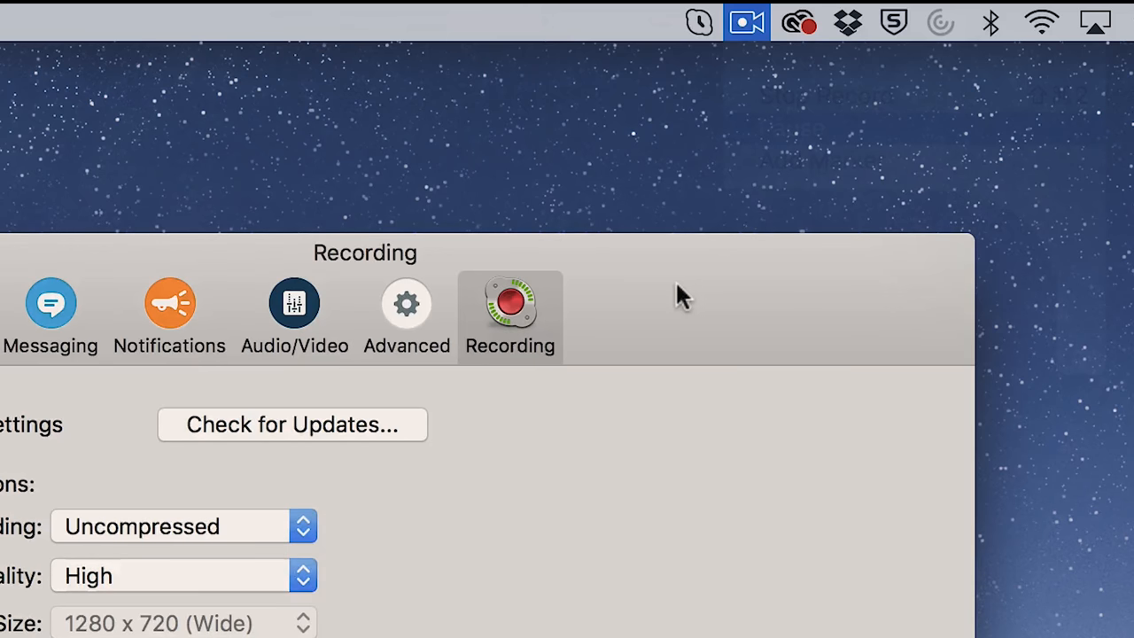
pyautogui.moveTo(204, 496)
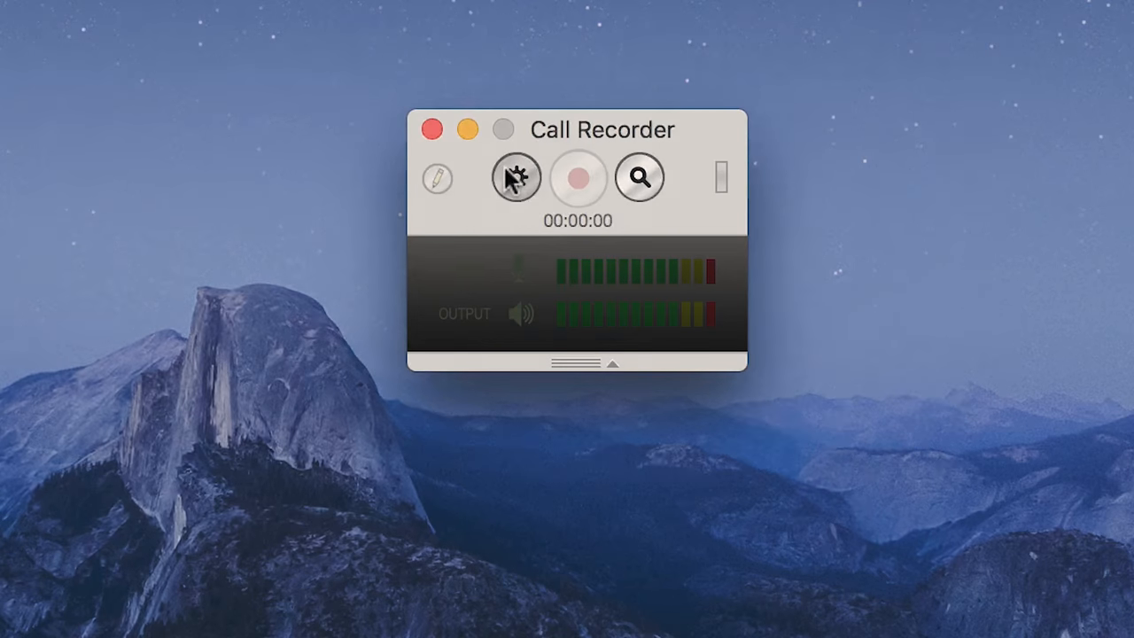
pyautogui.click(516, 177)
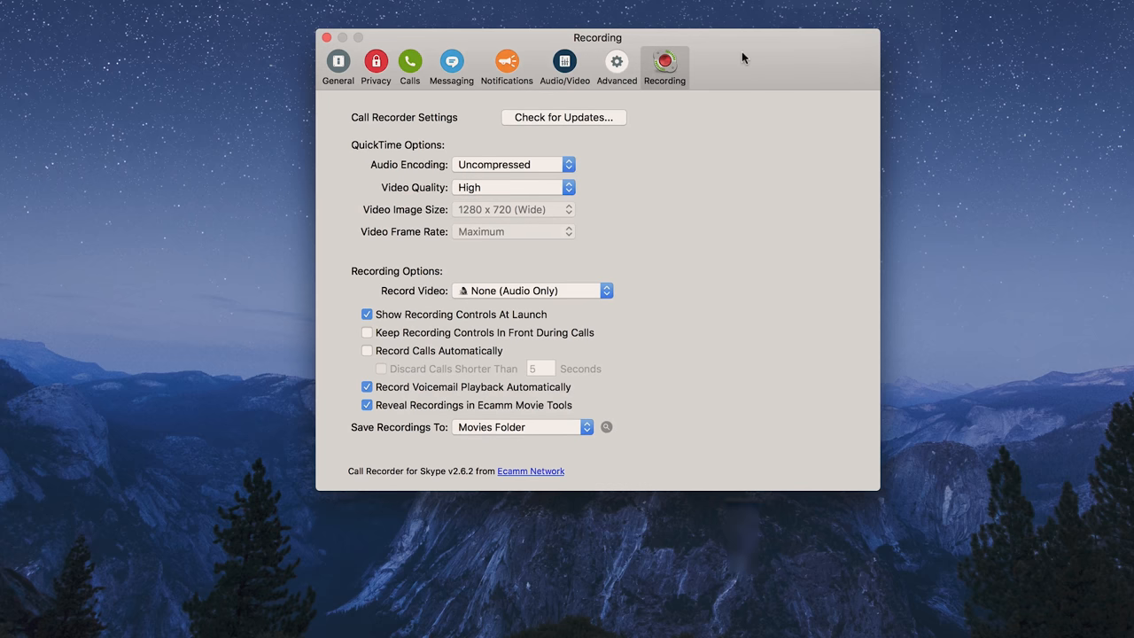
pyautogui.moveTo(658, 137)
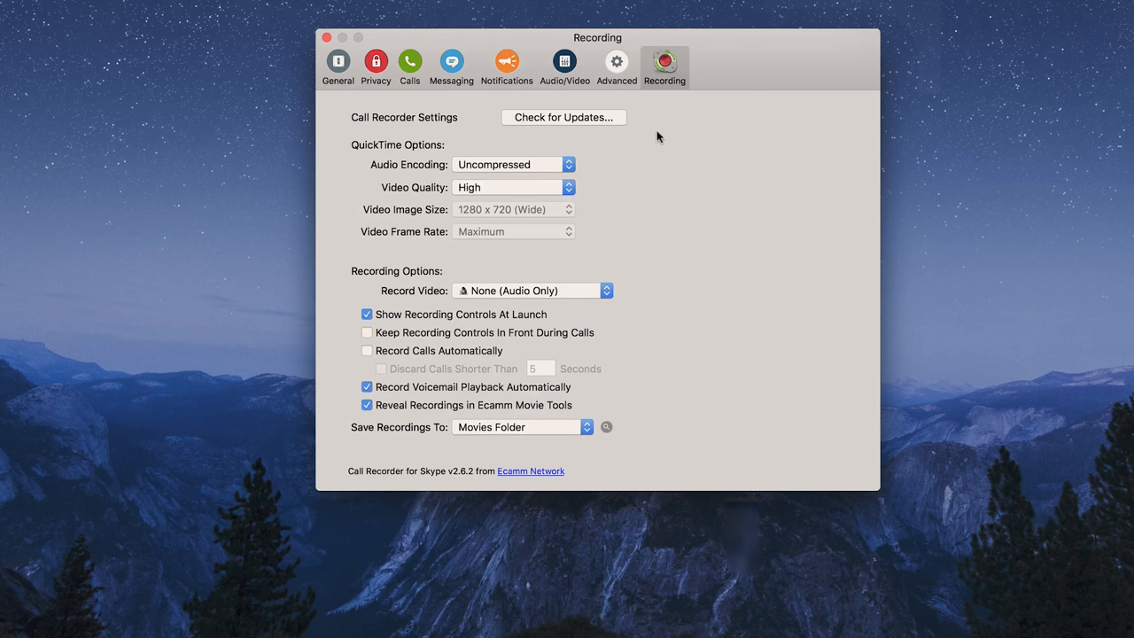
pyautogui.moveTo(550, 164)
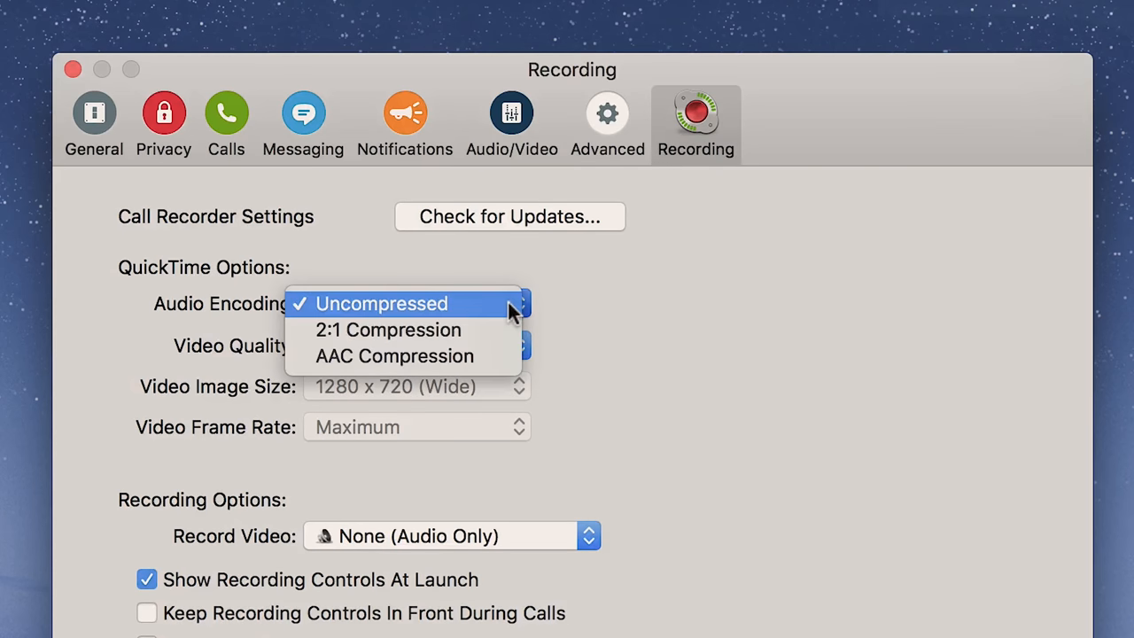
pyautogui.click(381, 303)
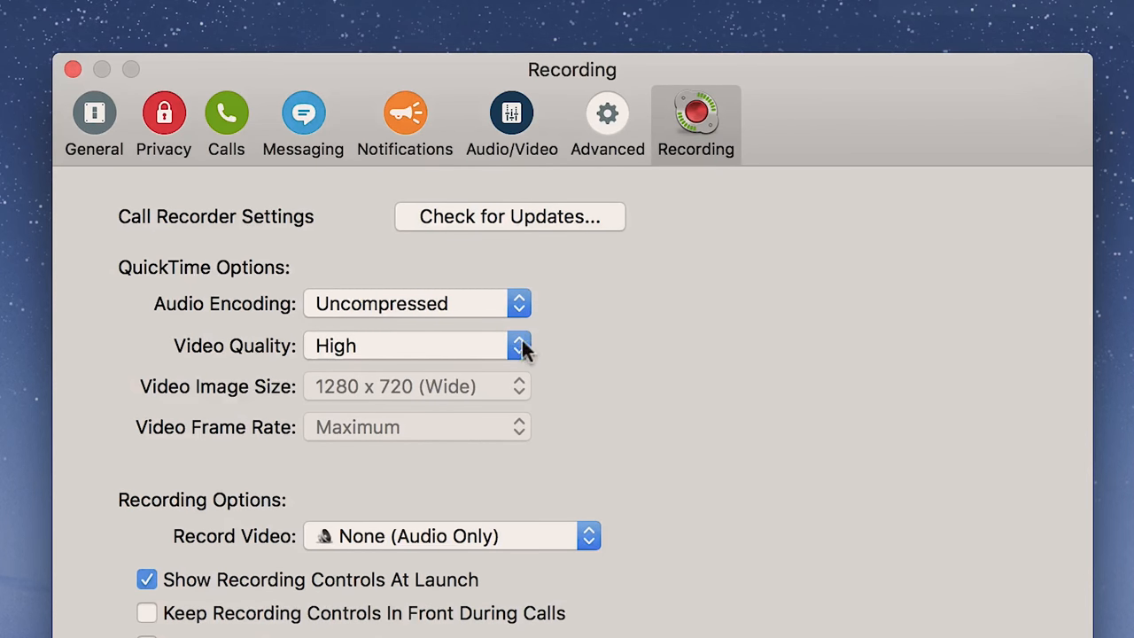
pyautogui.click(518, 345)
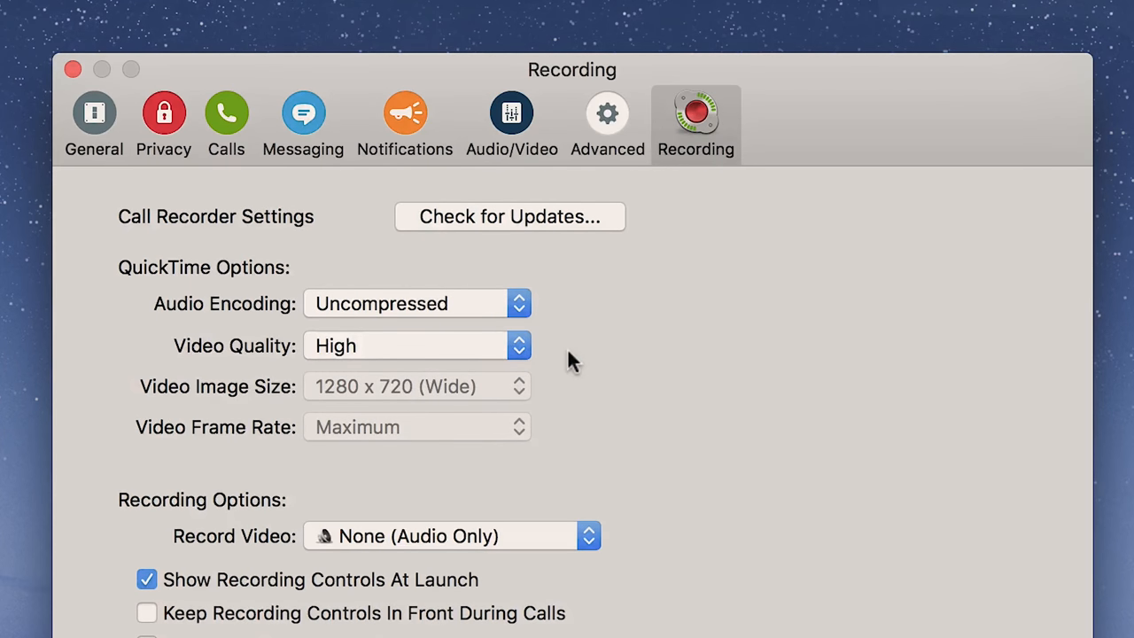
pyautogui.click(588, 536)
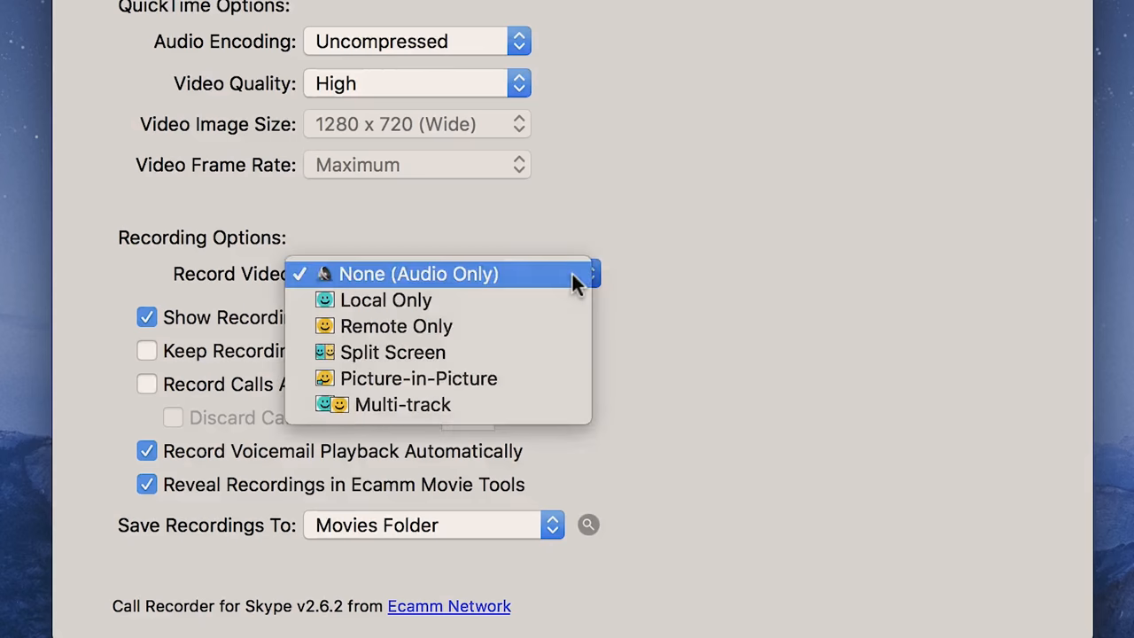
pyautogui.moveTo(459, 277)
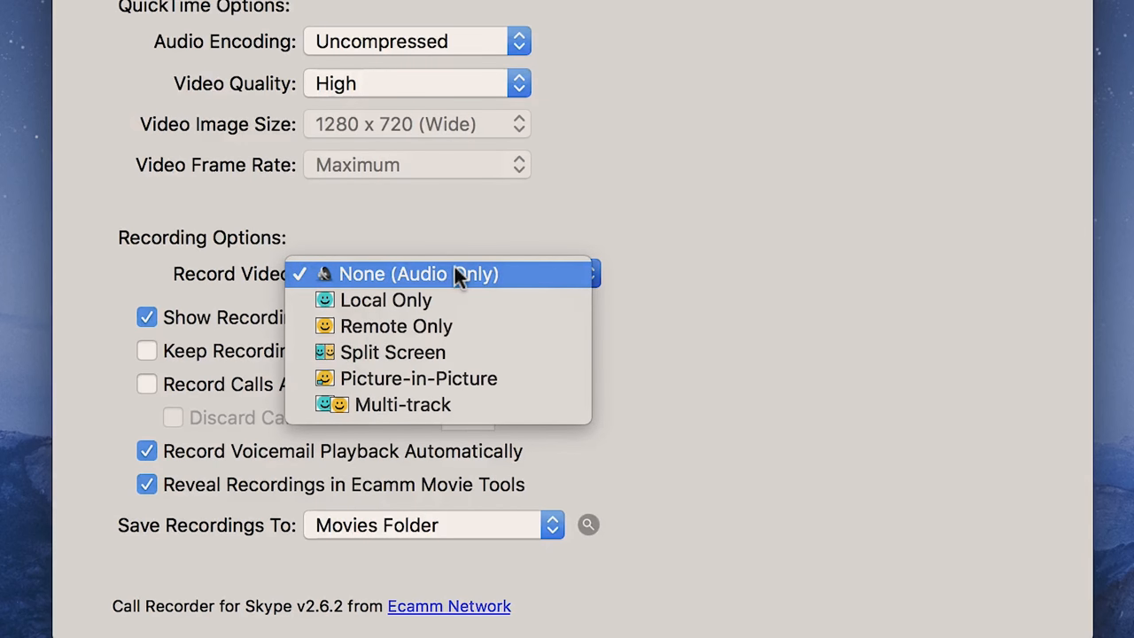
pyautogui.click(418, 272)
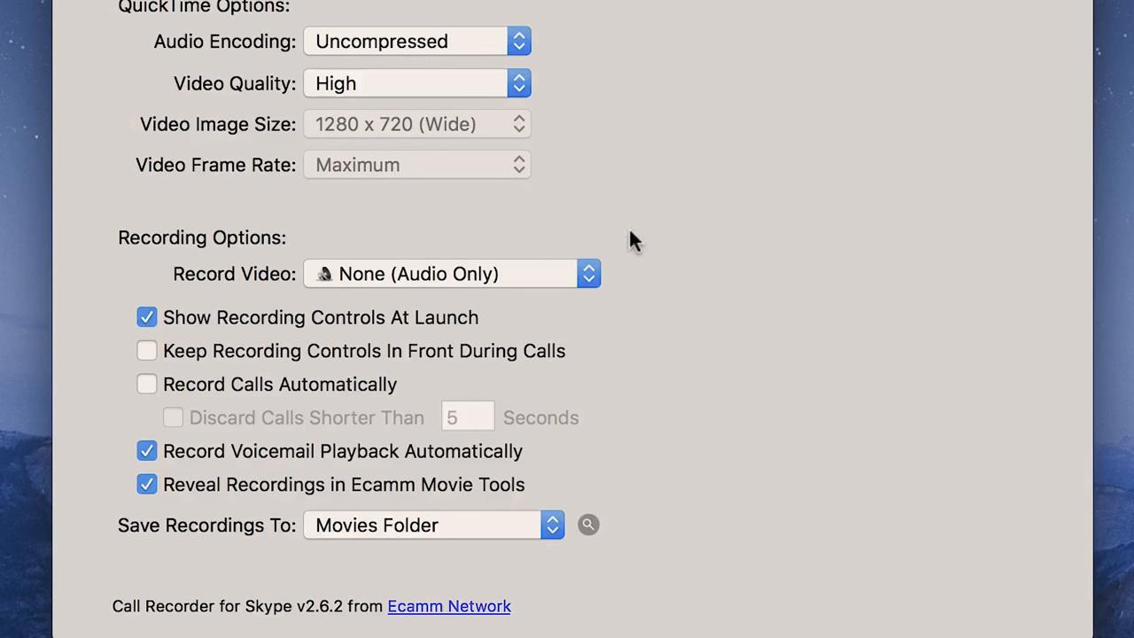
pyautogui.moveTo(664, 337)
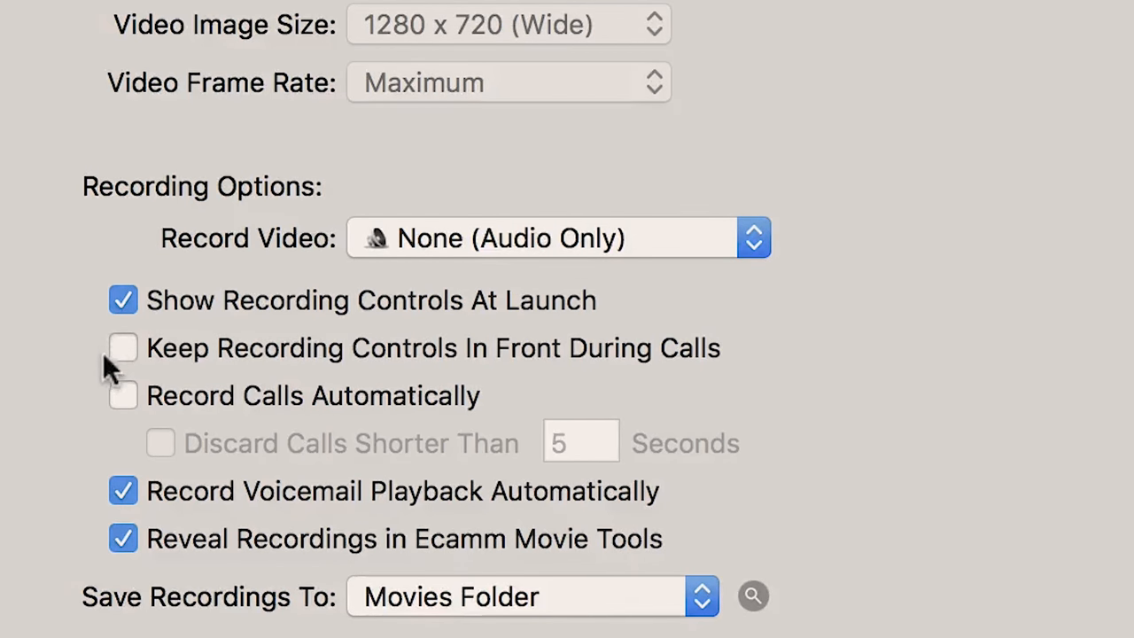
pyautogui.moveTo(116, 403)
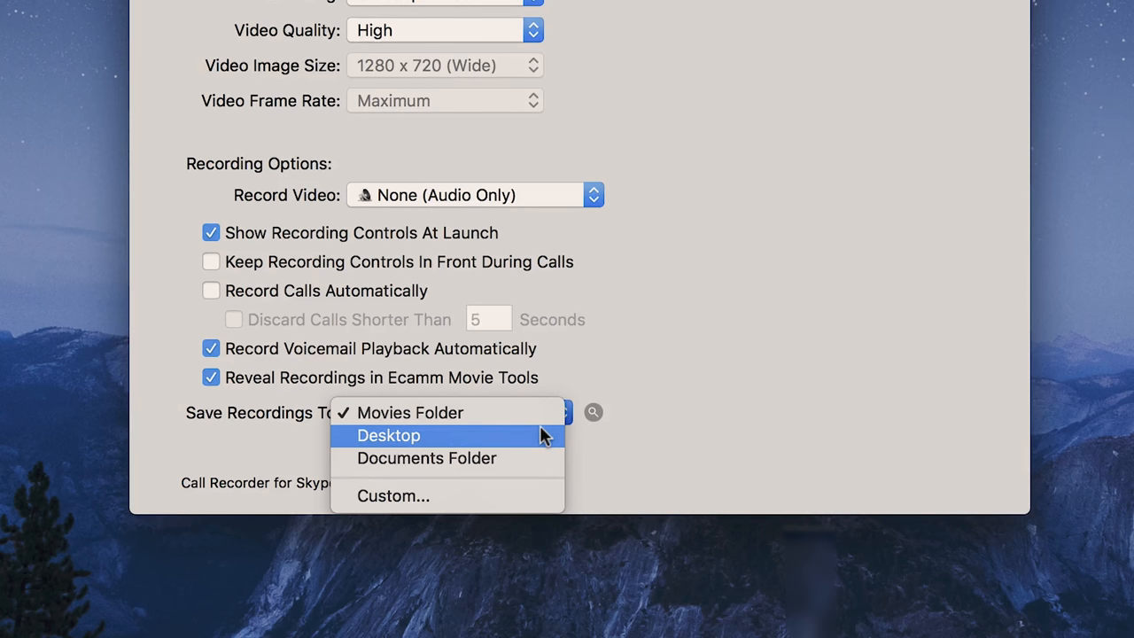
pyautogui.moveTo(540, 458)
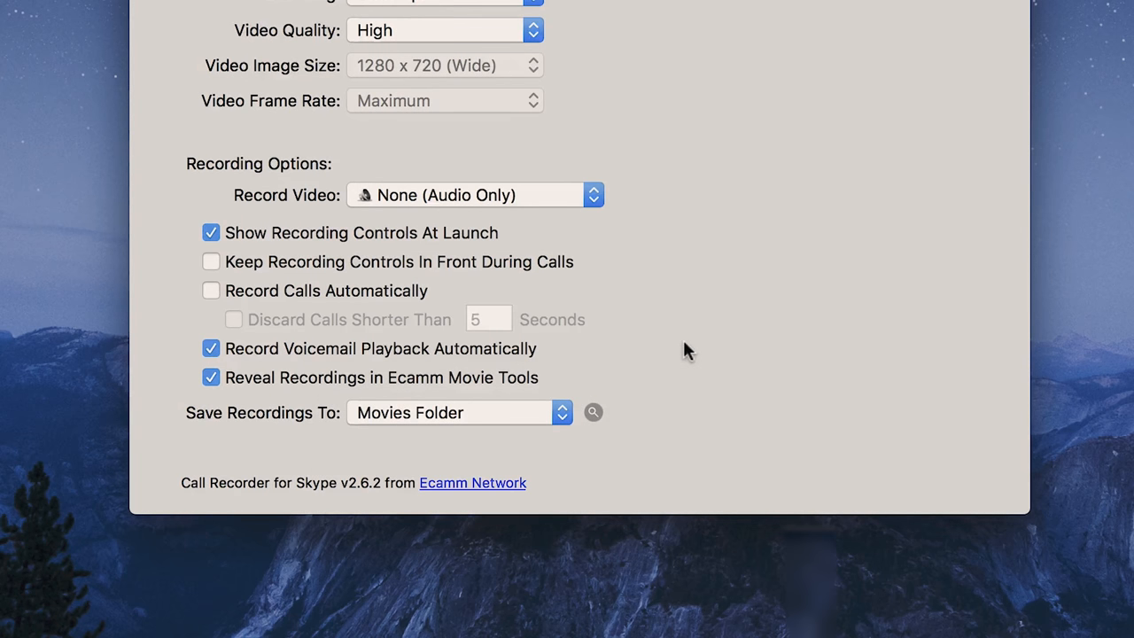
pyautogui.moveTo(726, 37)
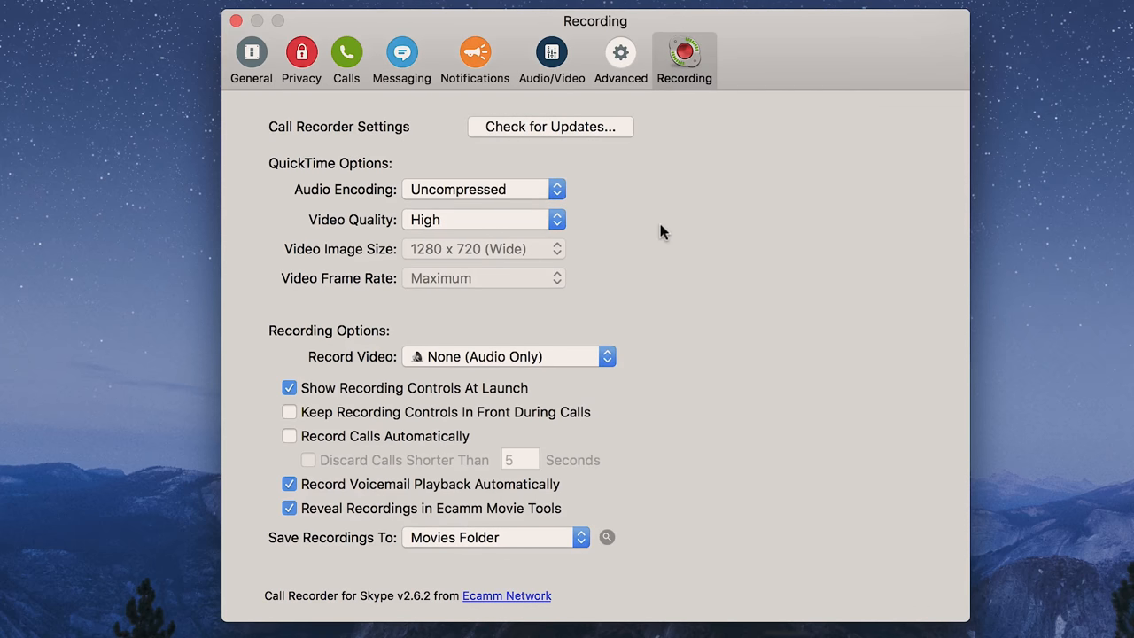
# Step: Keep Scarlett 2i4 USB as microphone and leave automatic microphone adjustment off
pyautogui.click(551, 59)
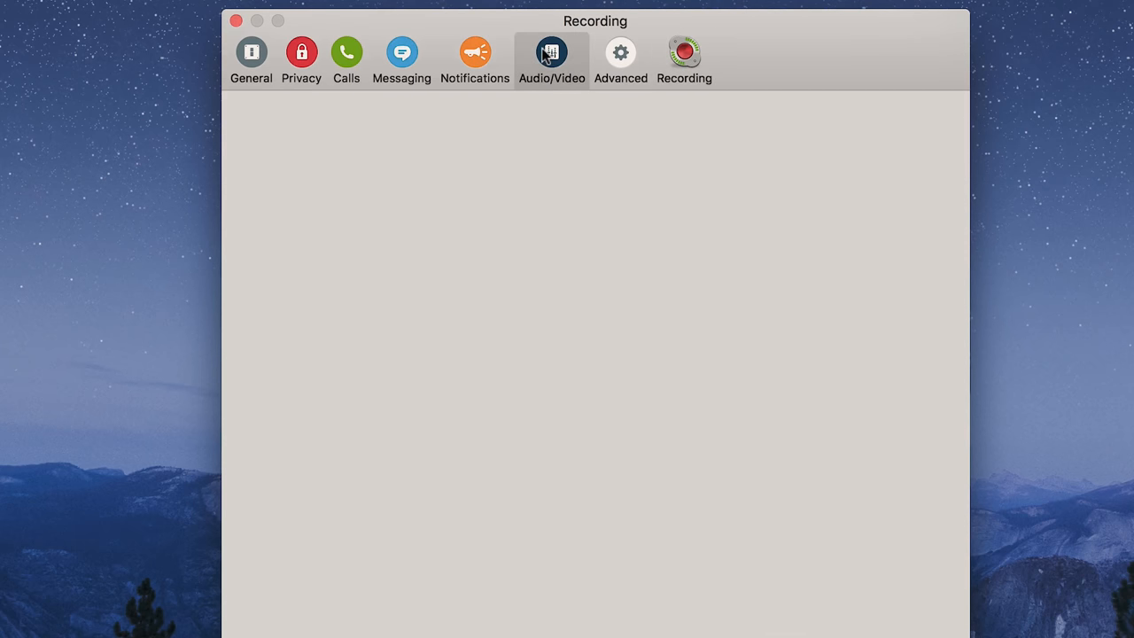
pyautogui.click(551, 53)
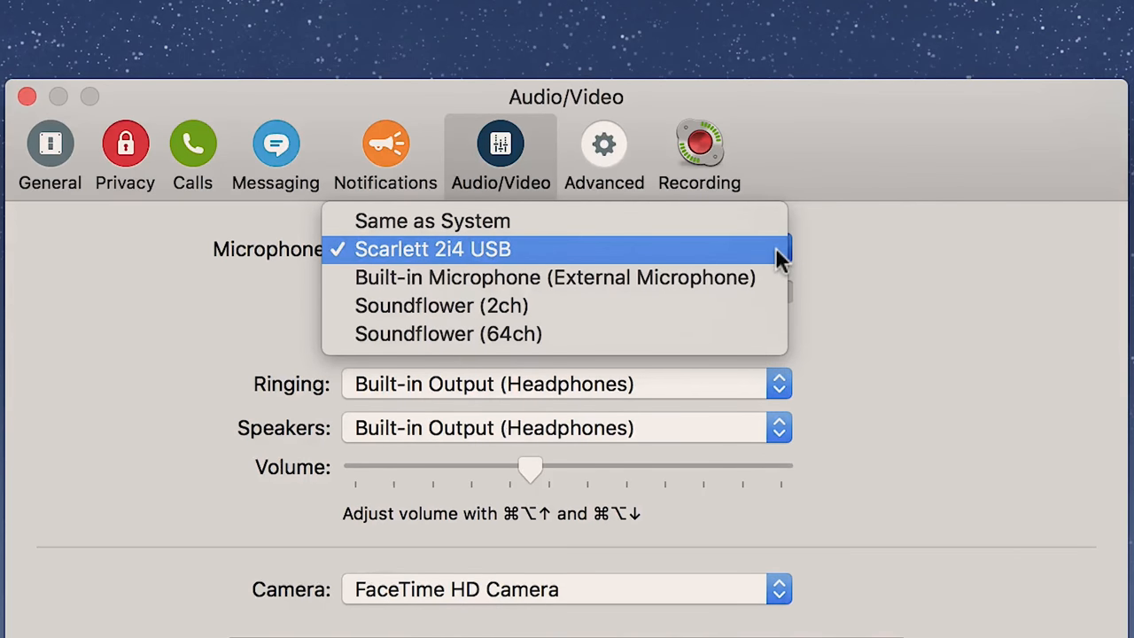
pyautogui.moveTo(726, 256)
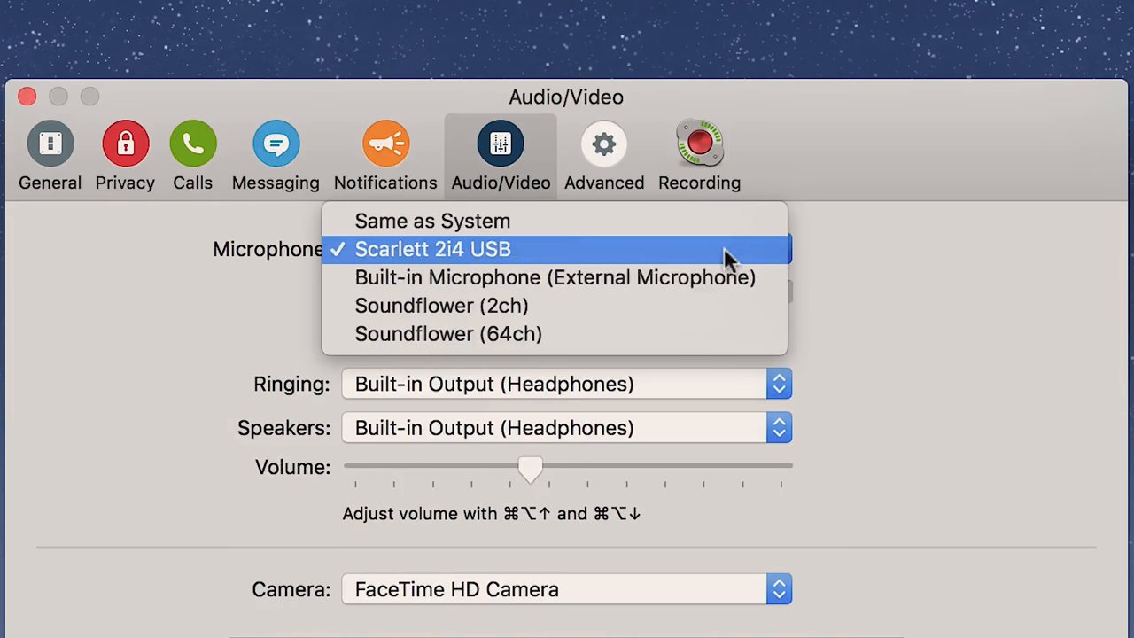
pyautogui.moveTo(730, 253)
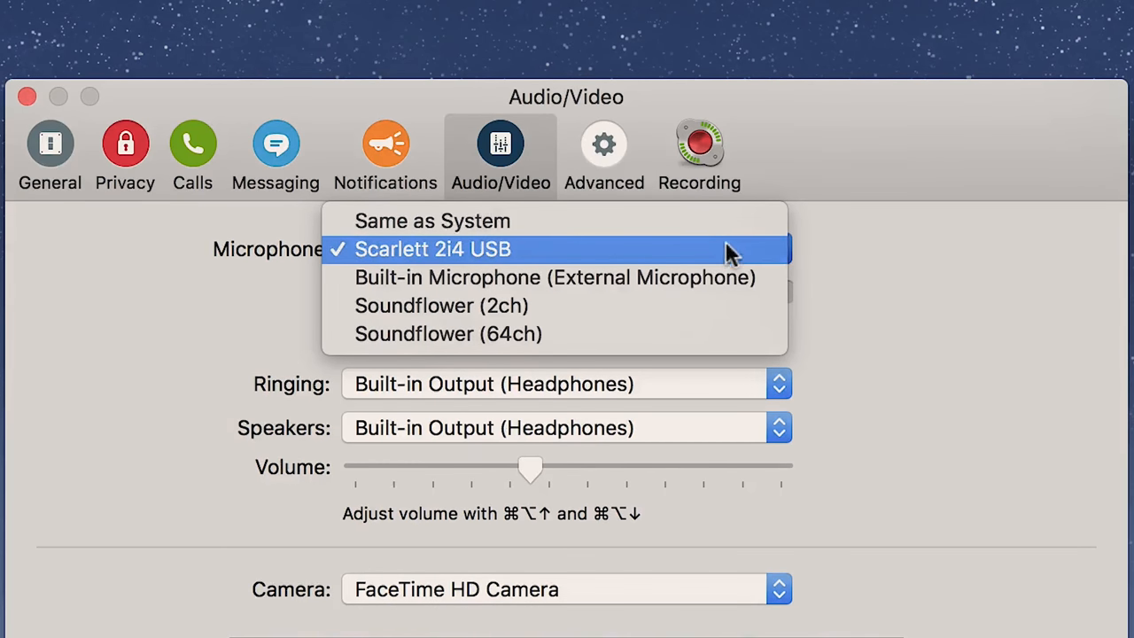
pyautogui.click(433, 249)
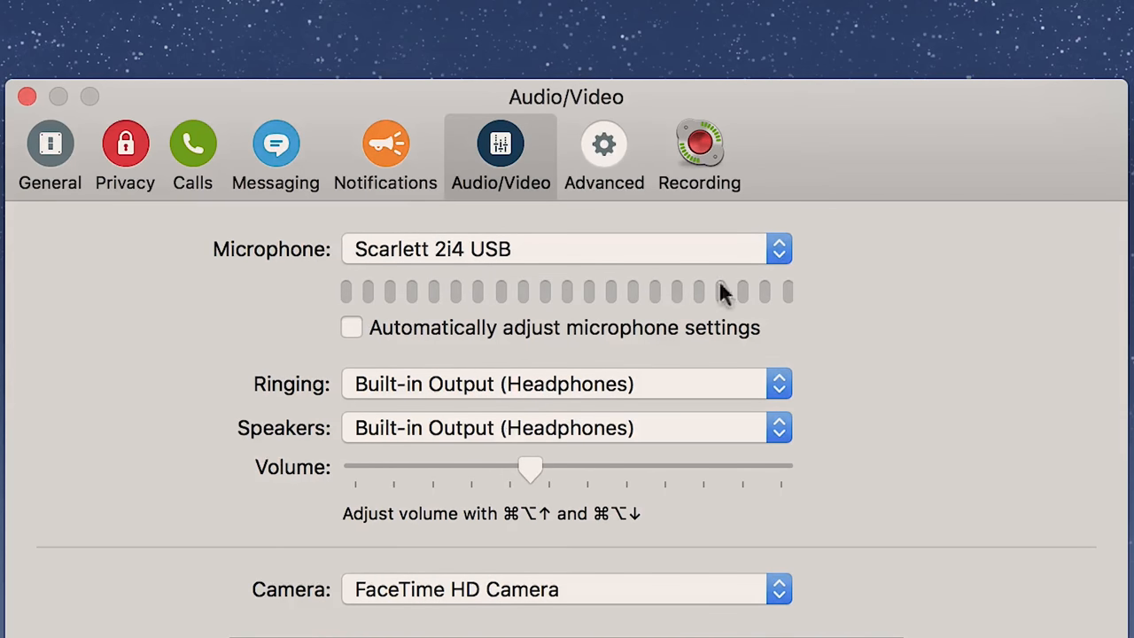
pyautogui.click(350, 327)
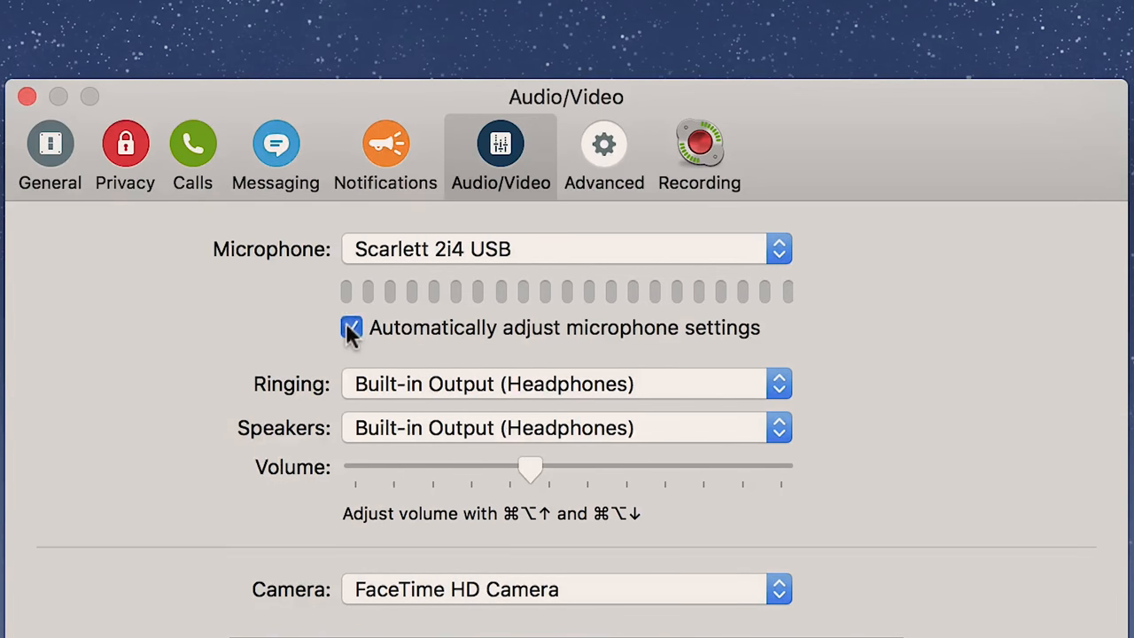
pyautogui.click(352, 327)
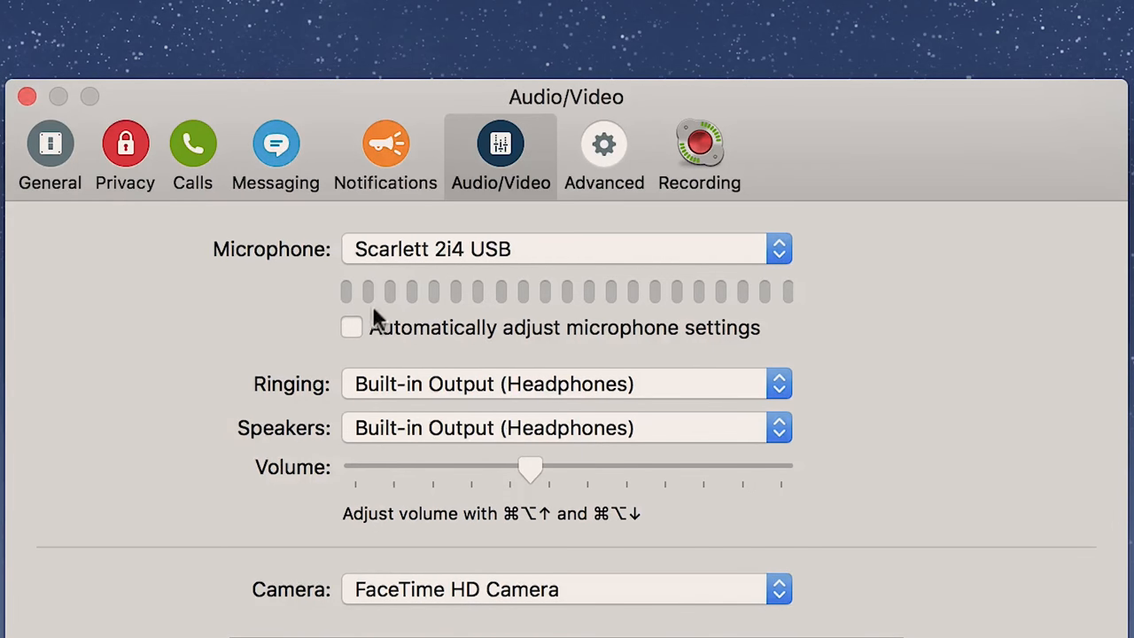
pyautogui.moveTo(813, 321)
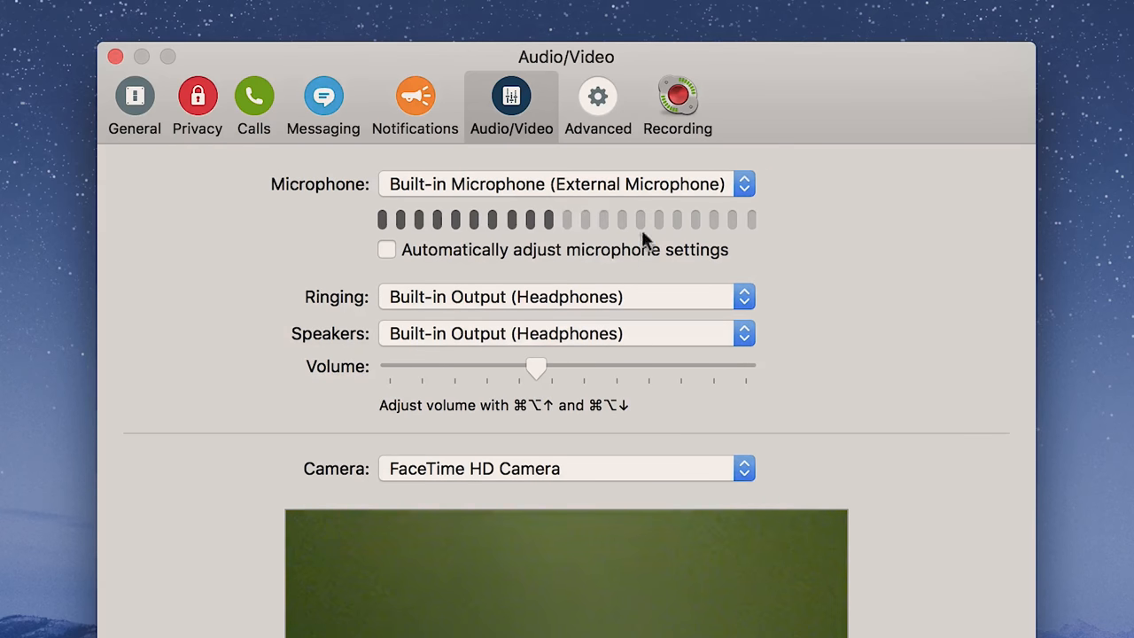
pyautogui.moveTo(554, 221)
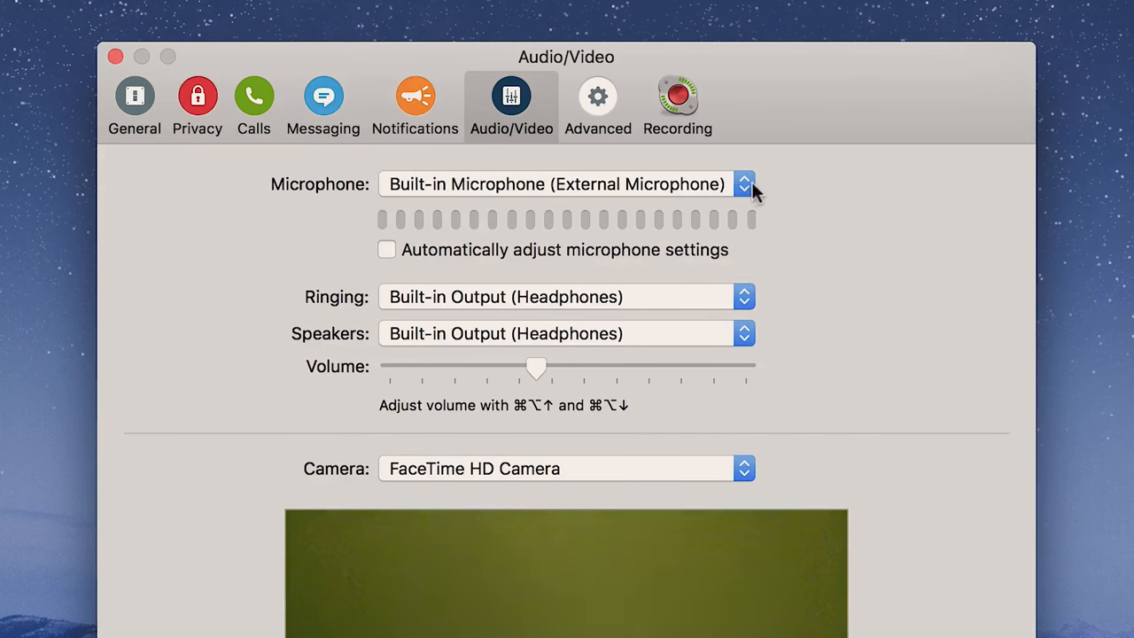
pyautogui.moveTo(788, 217)
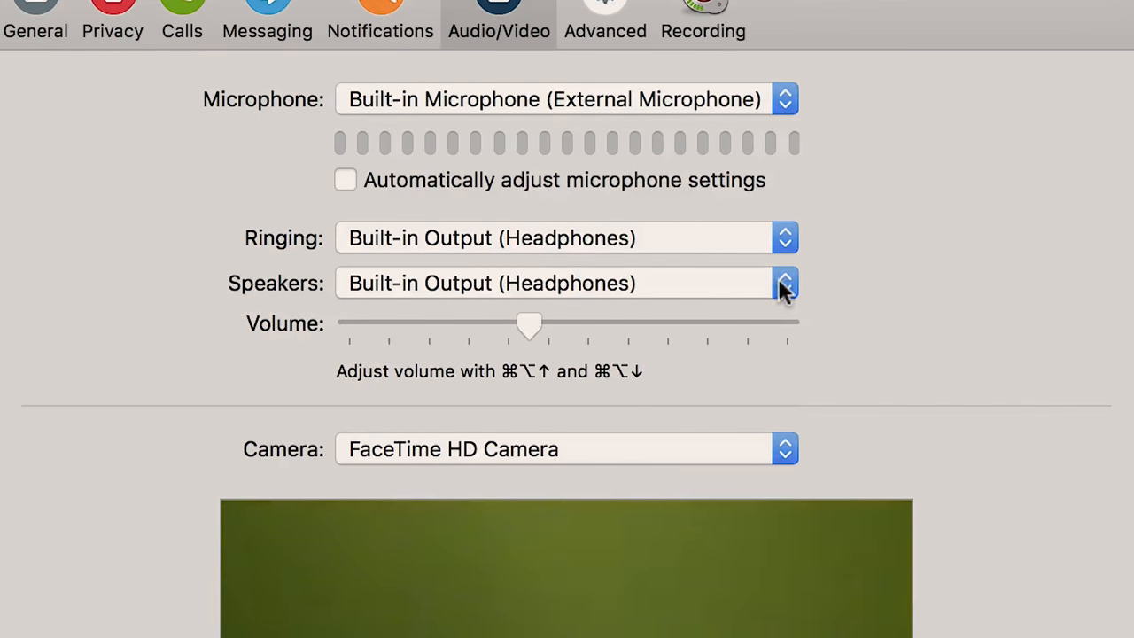
pyautogui.click(783, 283)
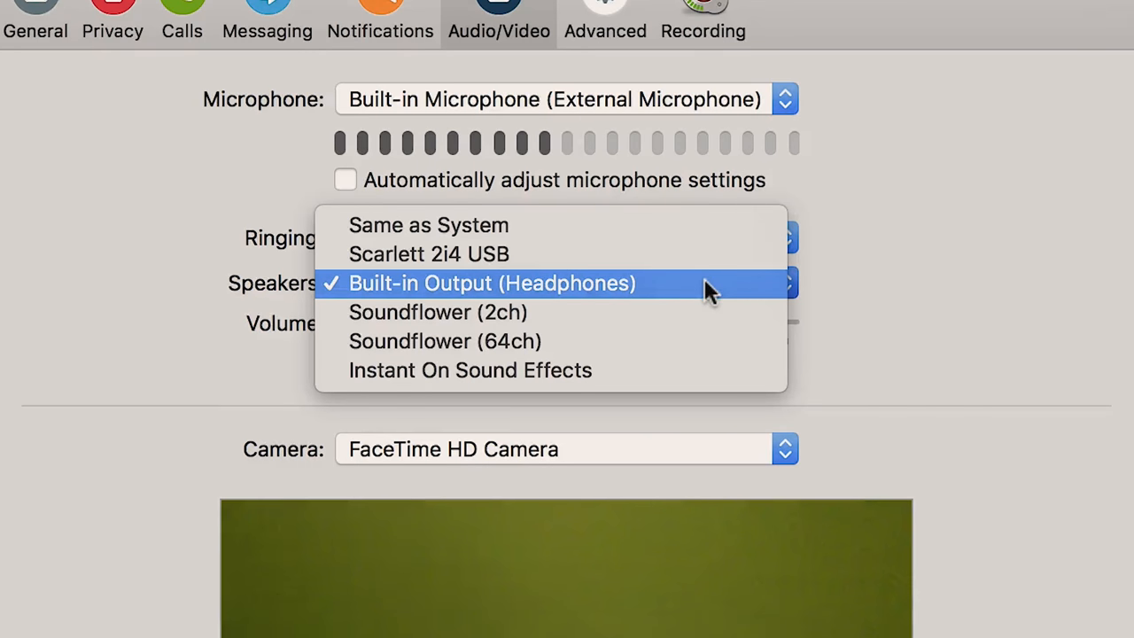
pyautogui.click(492, 282)
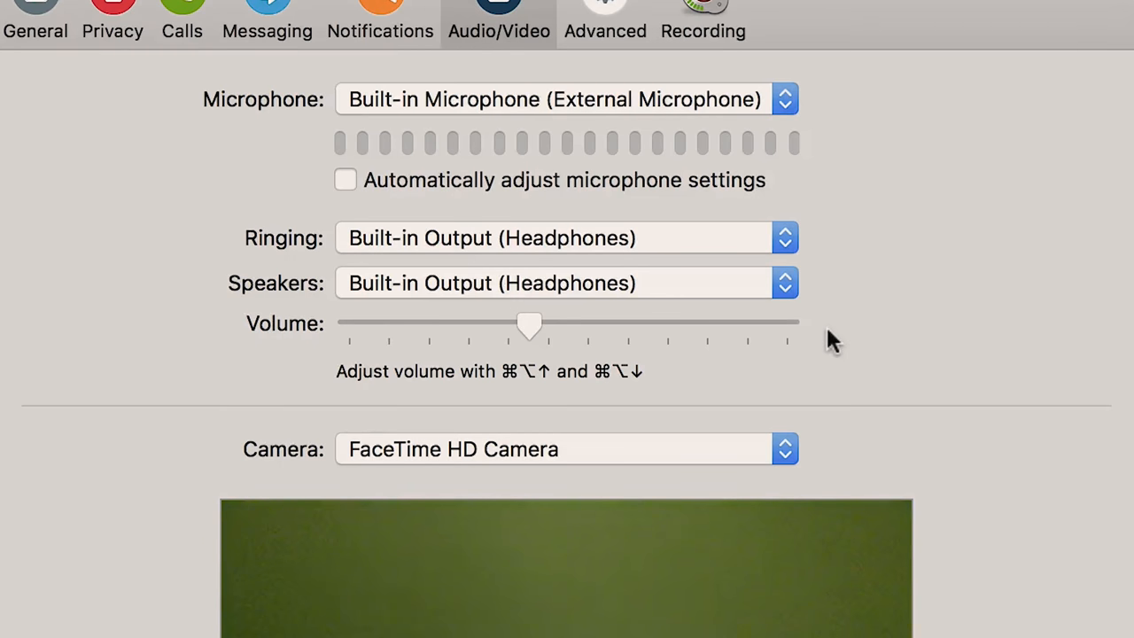
pyautogui.moveTo(554, 328)
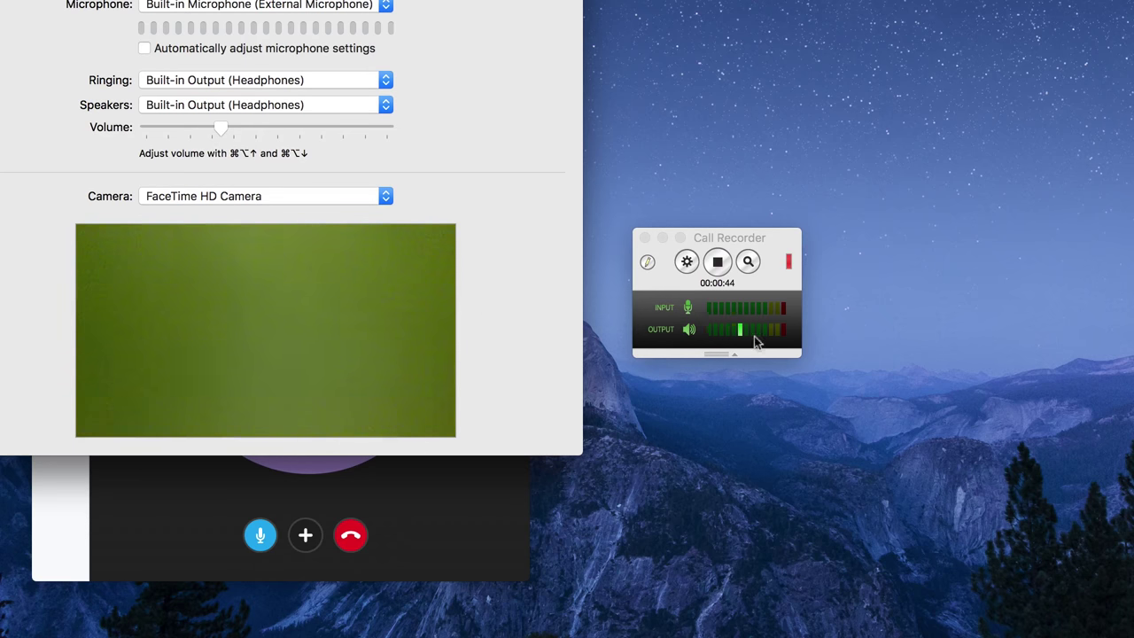
pyautogui.moveTo(727, 382)
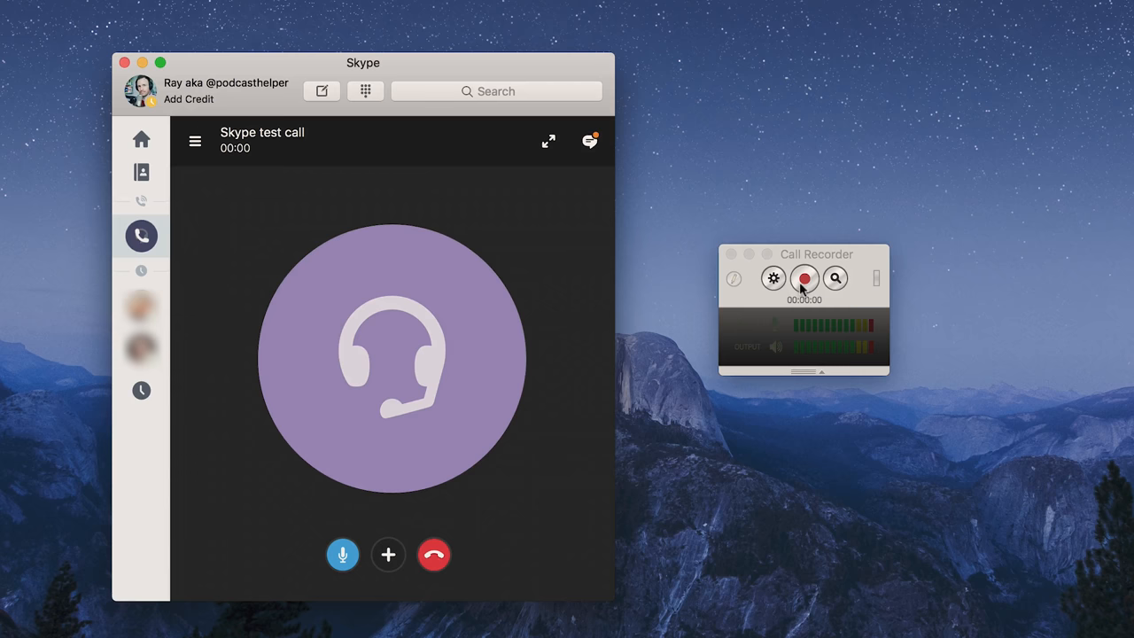
# Step: Record the connected Skype test call with Call Recorder
pyautogui.click(803, 278)
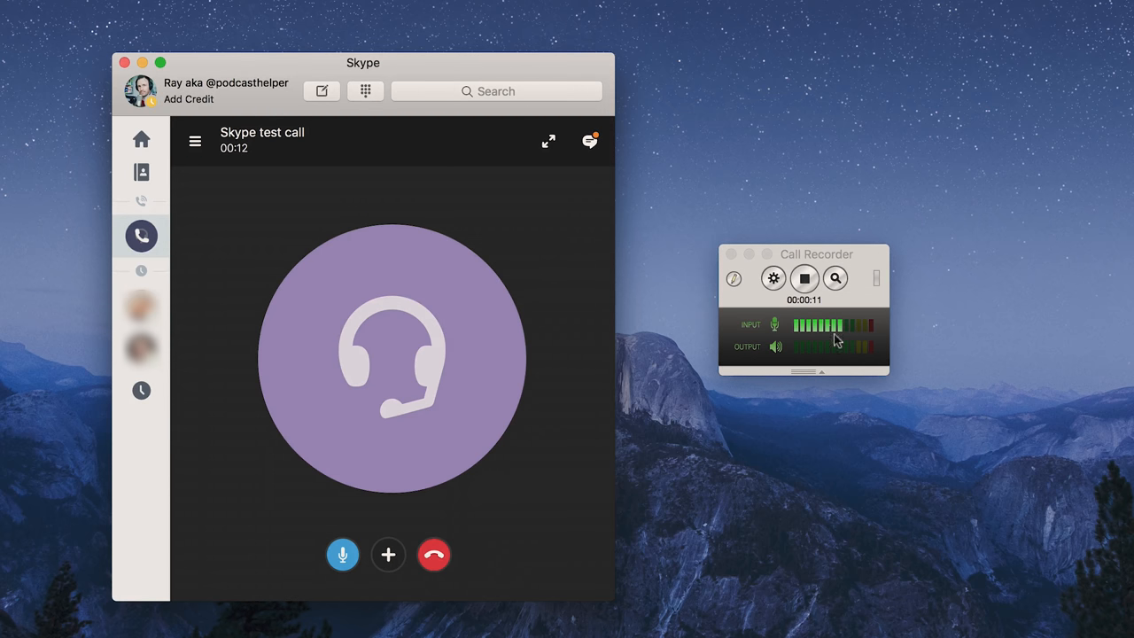
pyautogui.moveTo(849, 406)
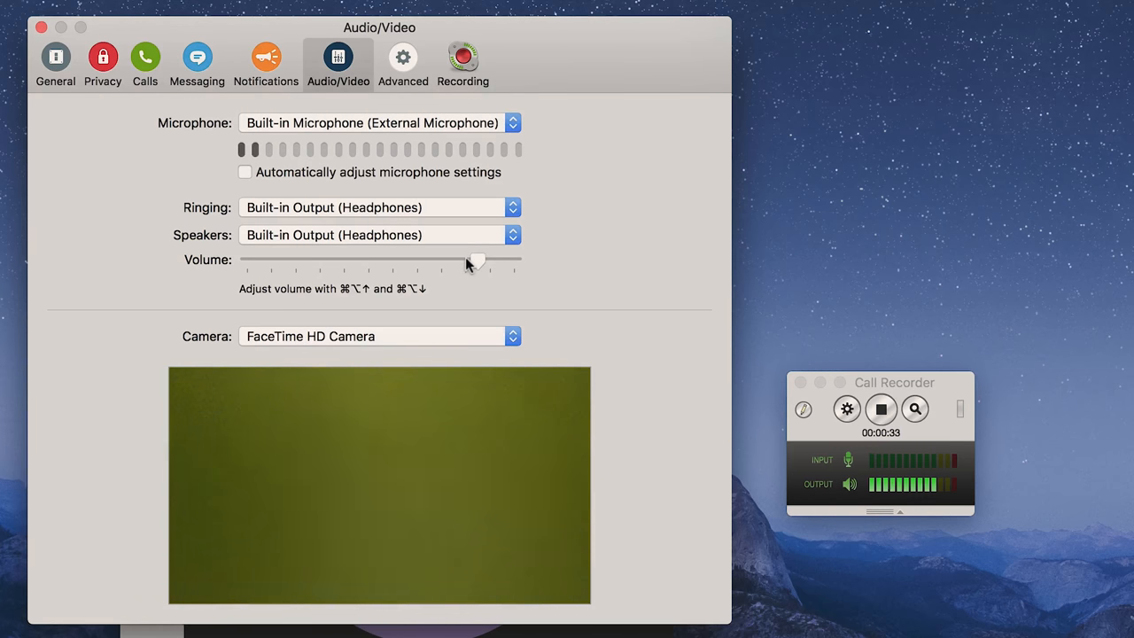
# Step: Adjust the speaker volume slider and close Skype's Audio/Video preferences
pyautogui.moveTo(476, 258); pyautogui.dragTo(514, 259)
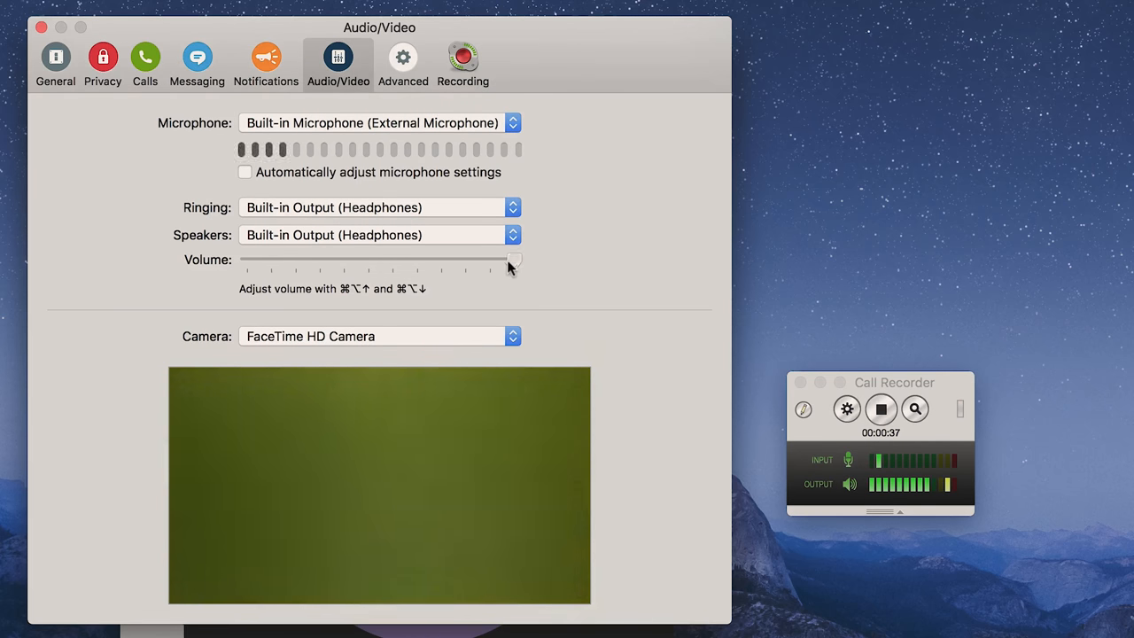
pyautogui.moveTo(514, 259); pyautogui.dragTo(284, 259)
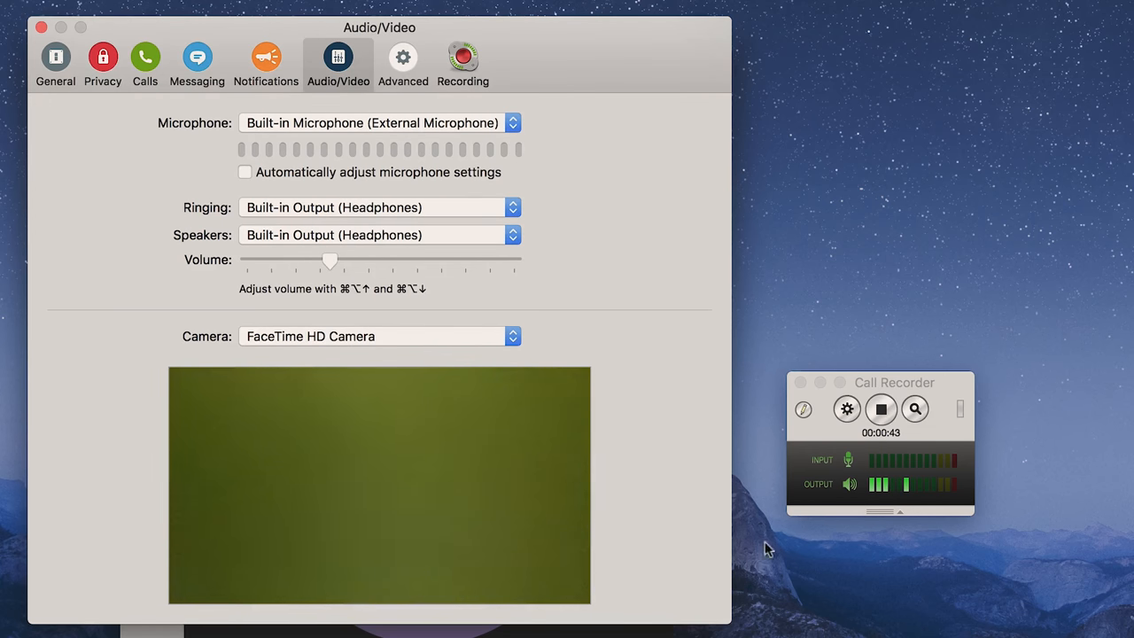
pyautogui.moveTo(892, 542)
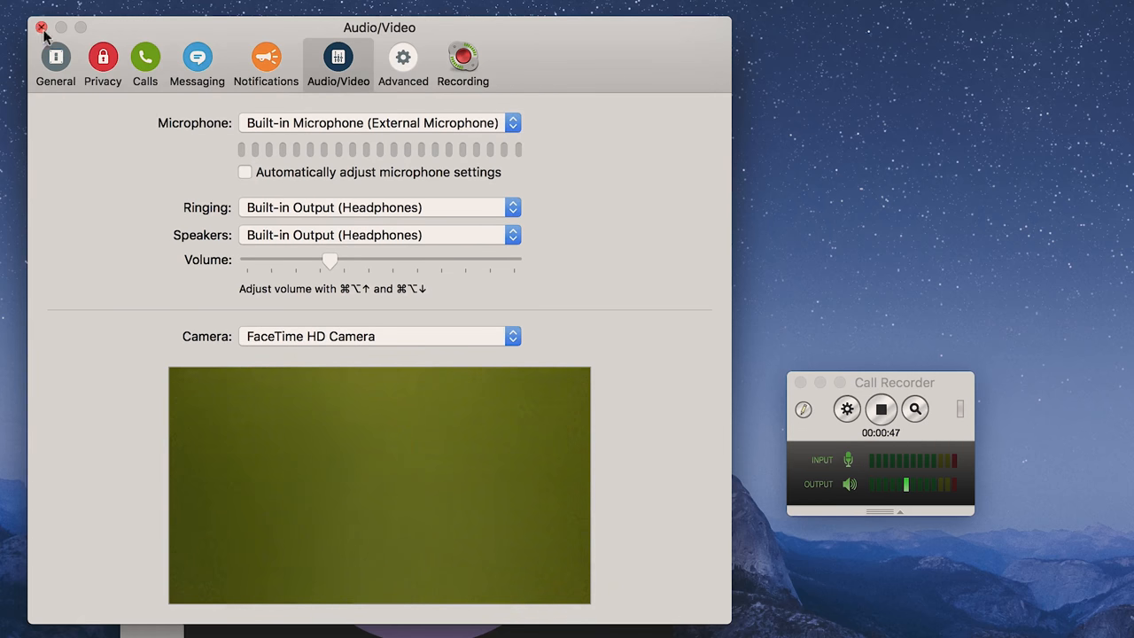
pyautogui.click(41, 28)
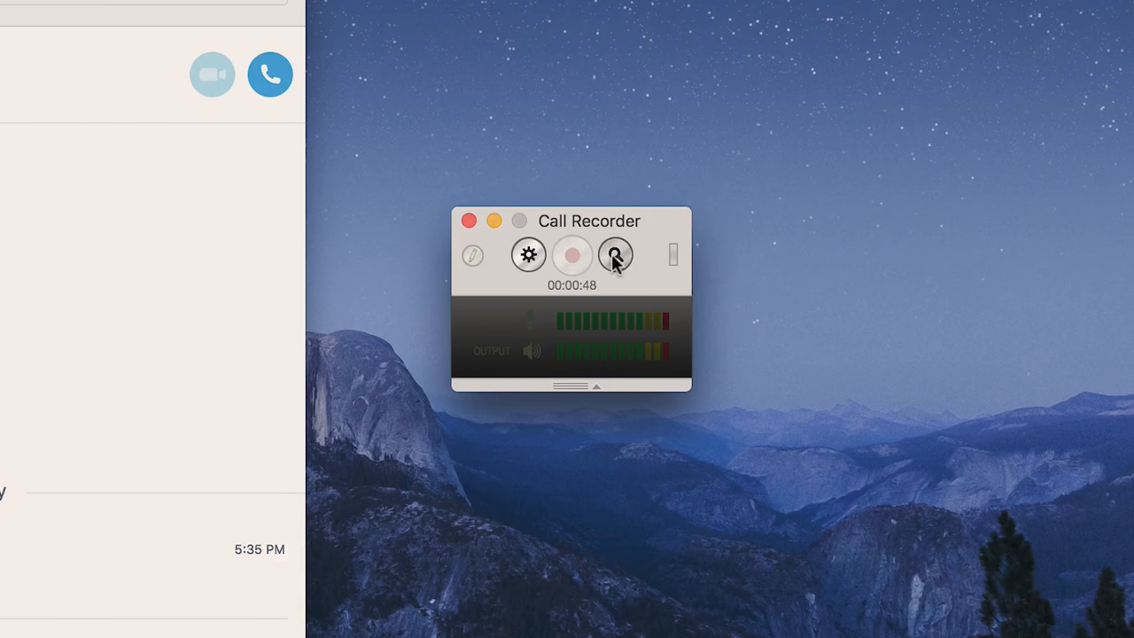
# Step: Show the finished 48-second test call recording in Ecamm Movie Tools
pyautogui.click(615, 255)
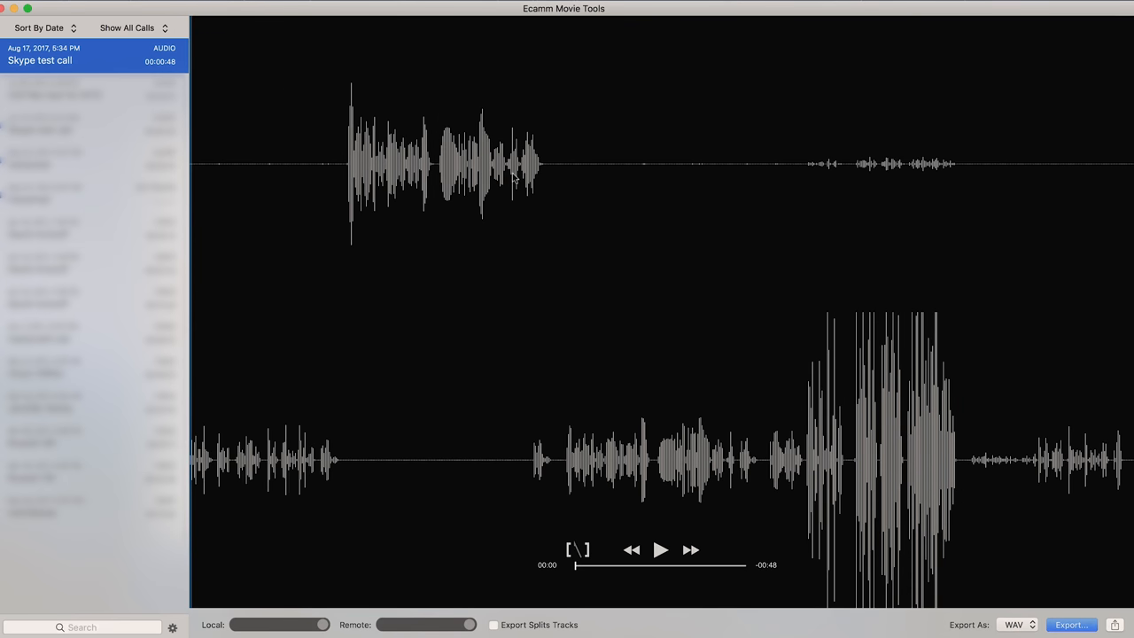
pyautogui.moveTo(904, 403)
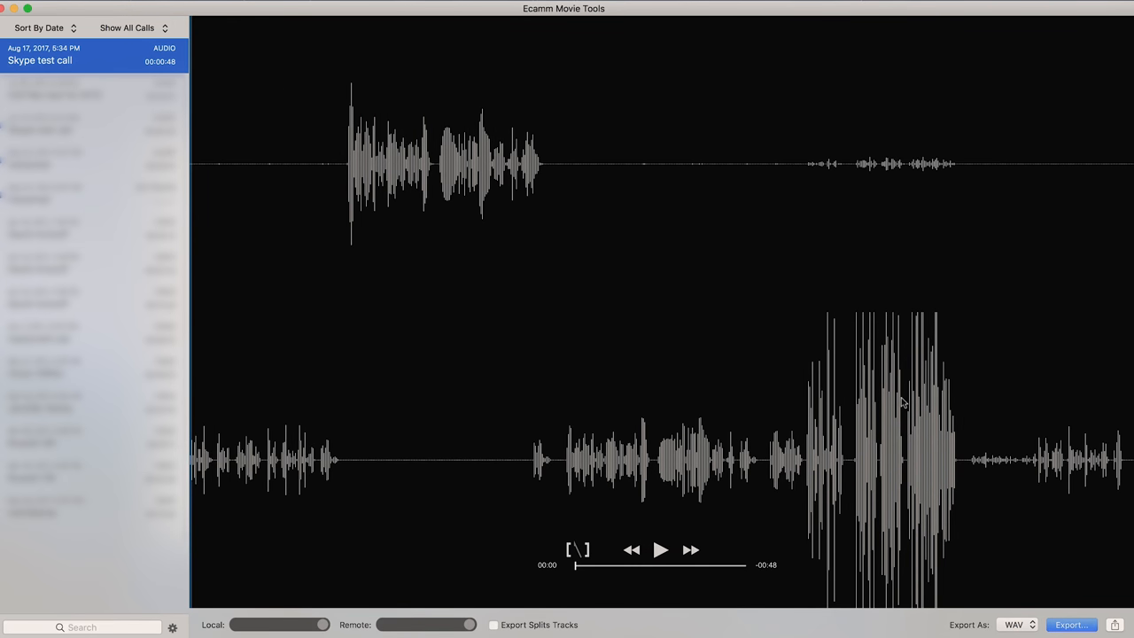
pyautogui.moveTo(926, 351)
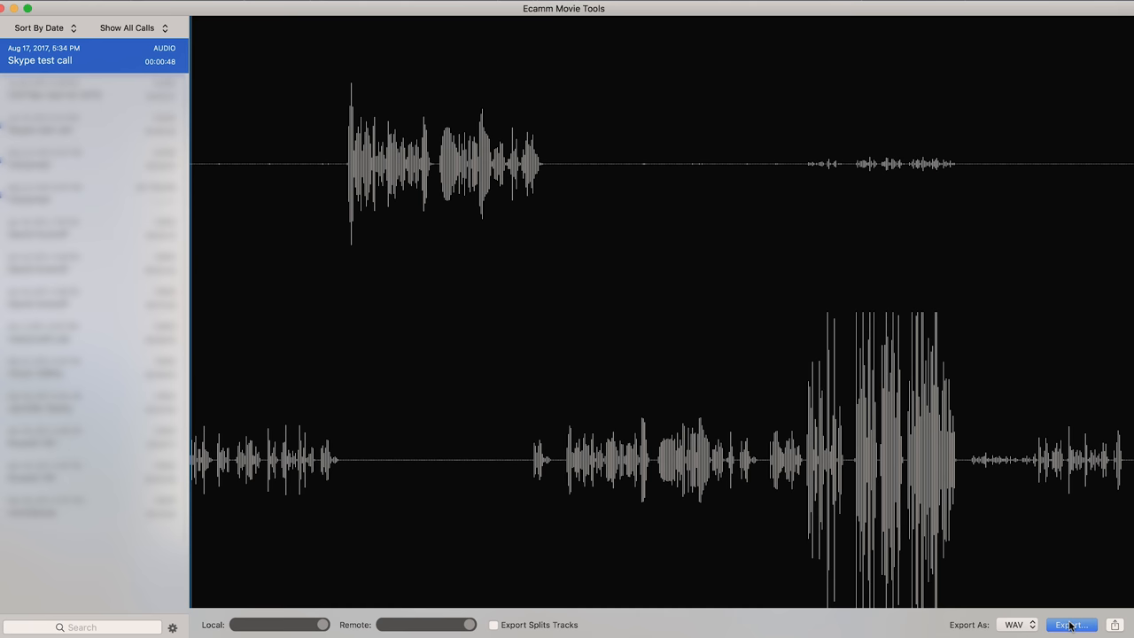
pyautogui.click(1071, 624)
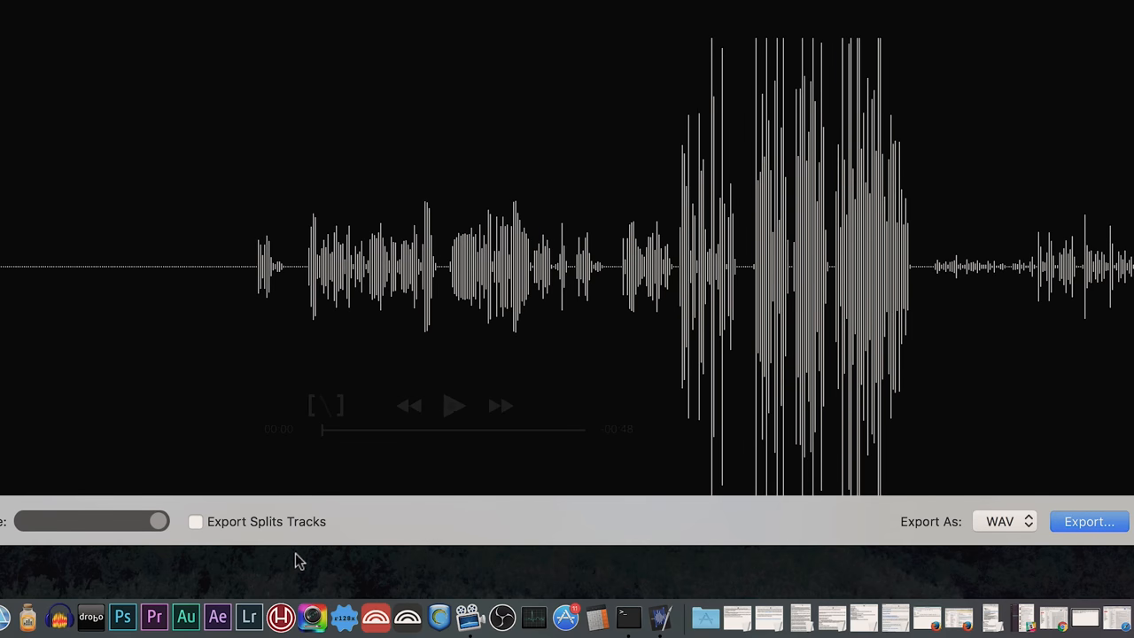
pyautogui.click(195, 521)
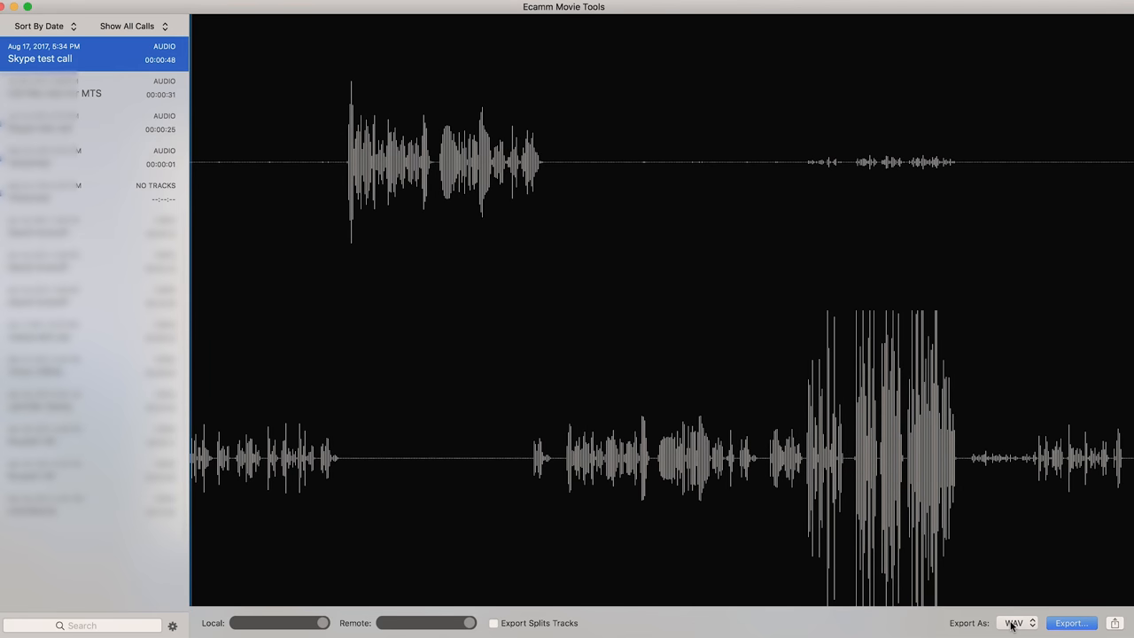
pyautogui.moveTo(76, 59)
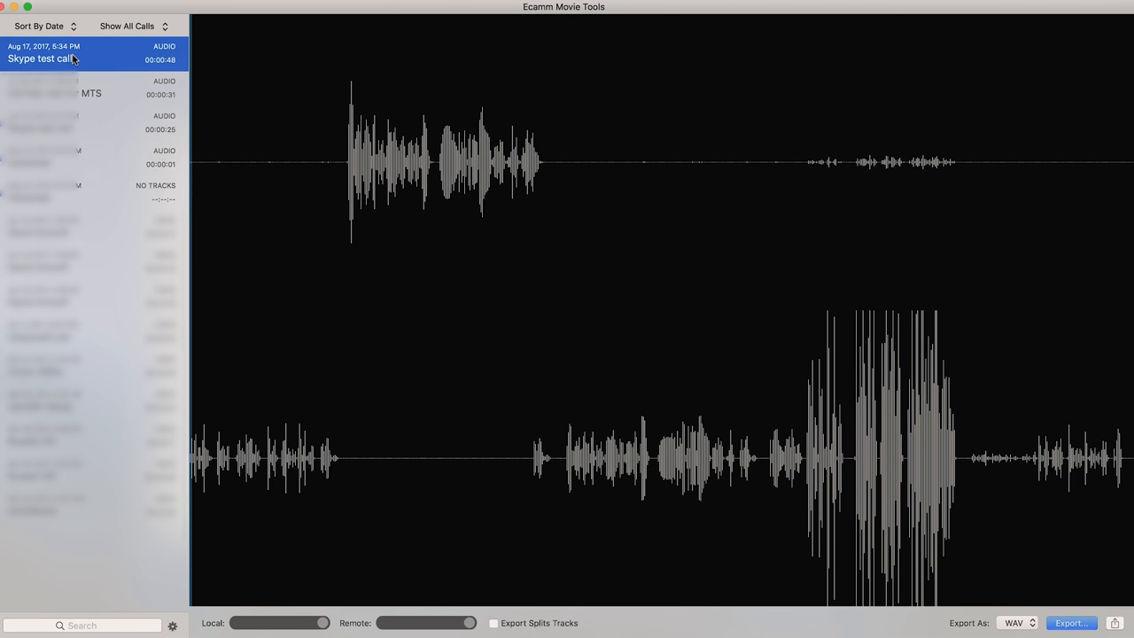
pyautogui.rightClick(42, 59)
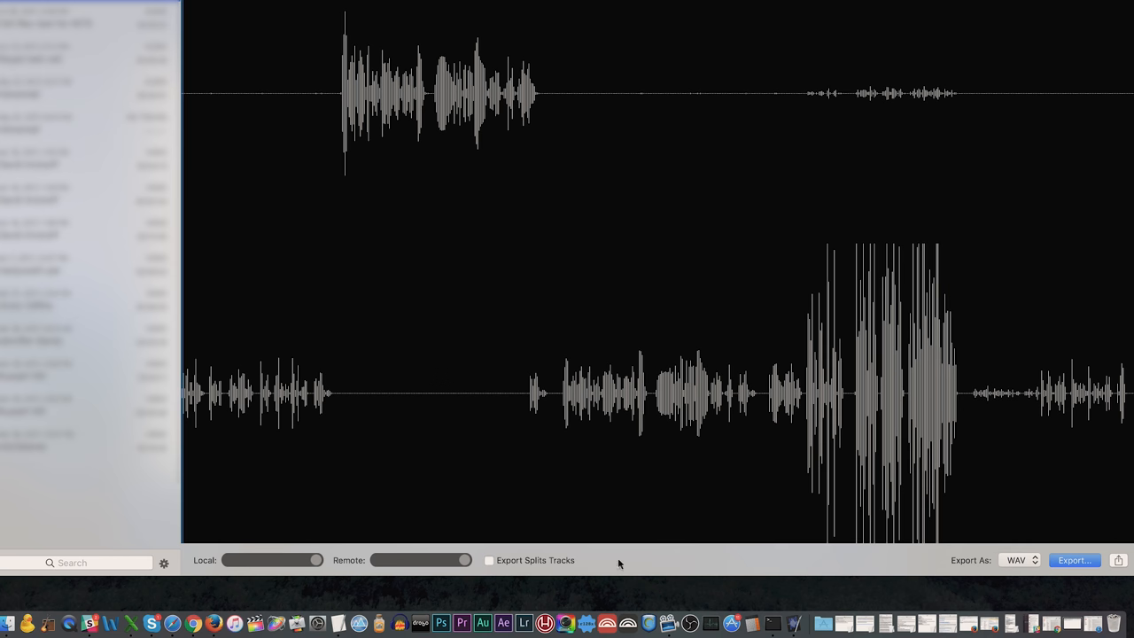
# Step: Enable Export Splits Tracks so local and remote sides save separately
pyautogui.click(488, 560)
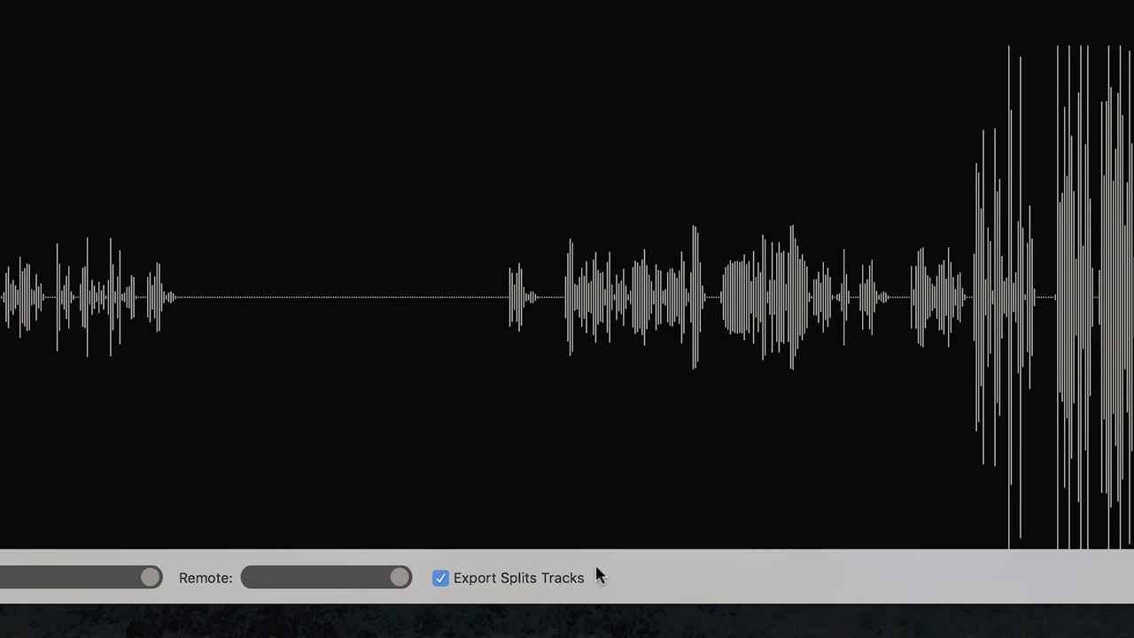
pyautogui.moveTo(677, 580)
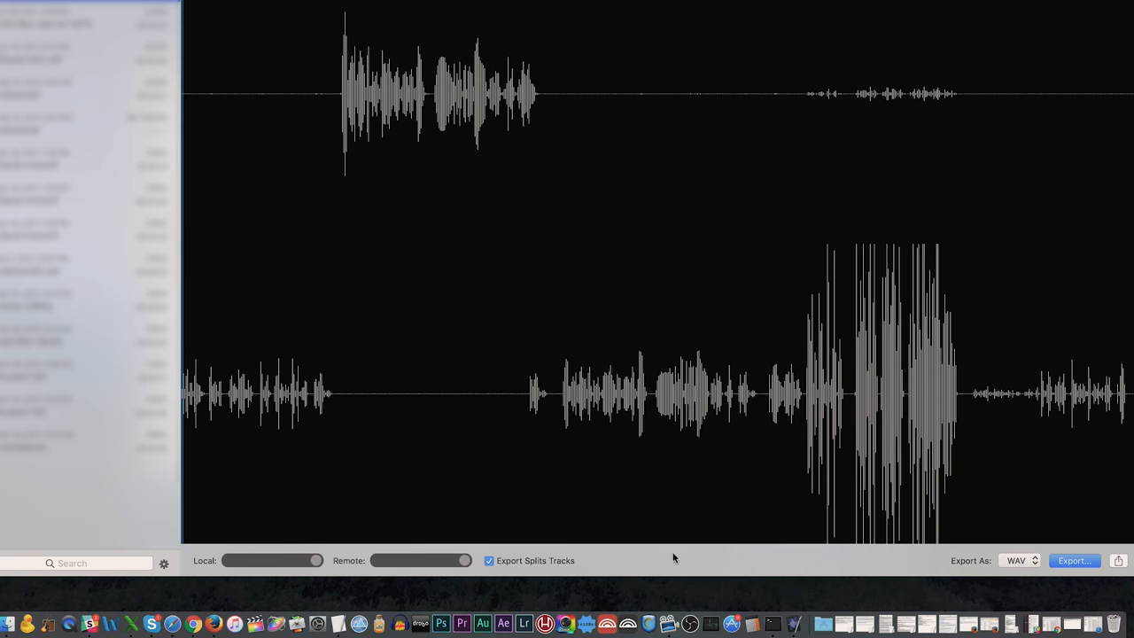
# Step: Export WAV files named 'Skype Call - Separate channels' into Documents
pyautogui.click(1073, 560)
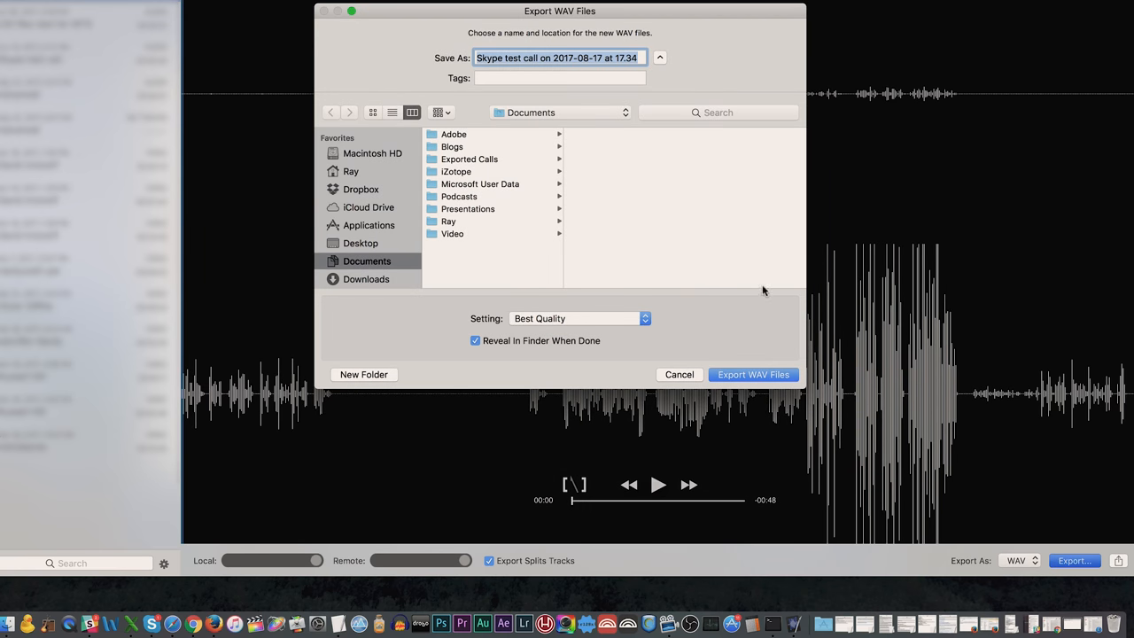
pyautogui.write('Skype Call - Separat')
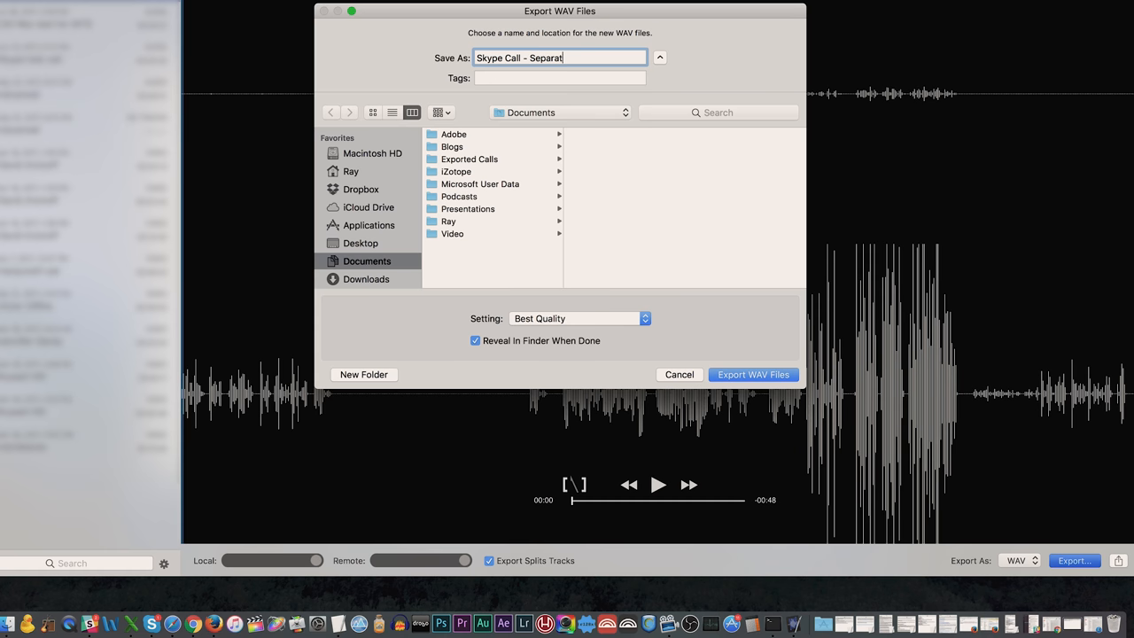
pyautogui.write('e channels')
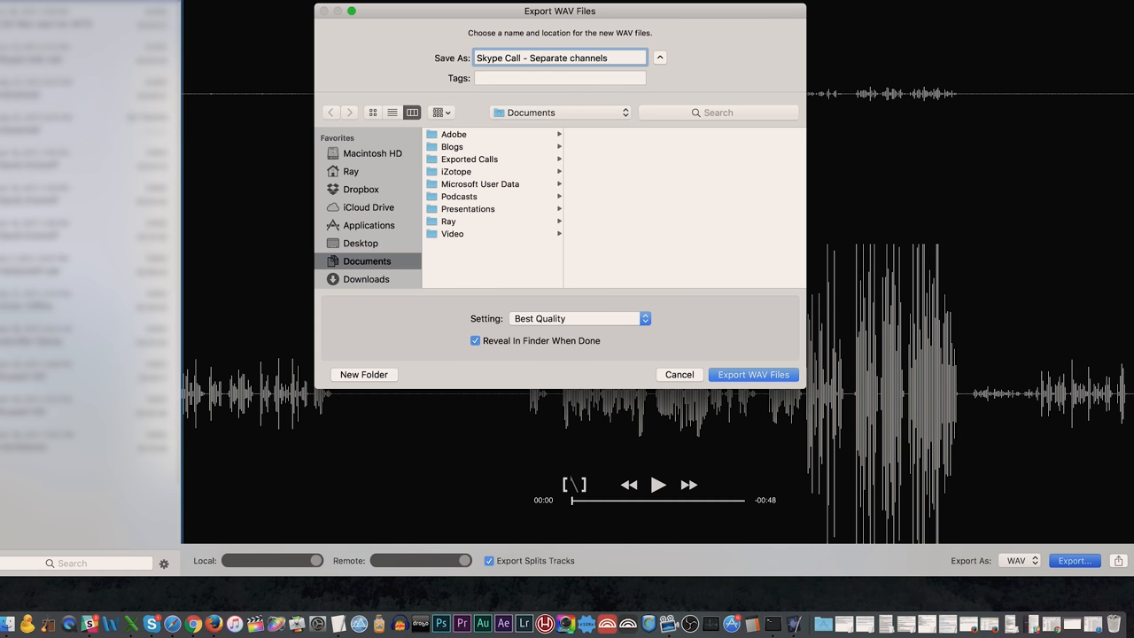
pyautogui.click(752, 373)
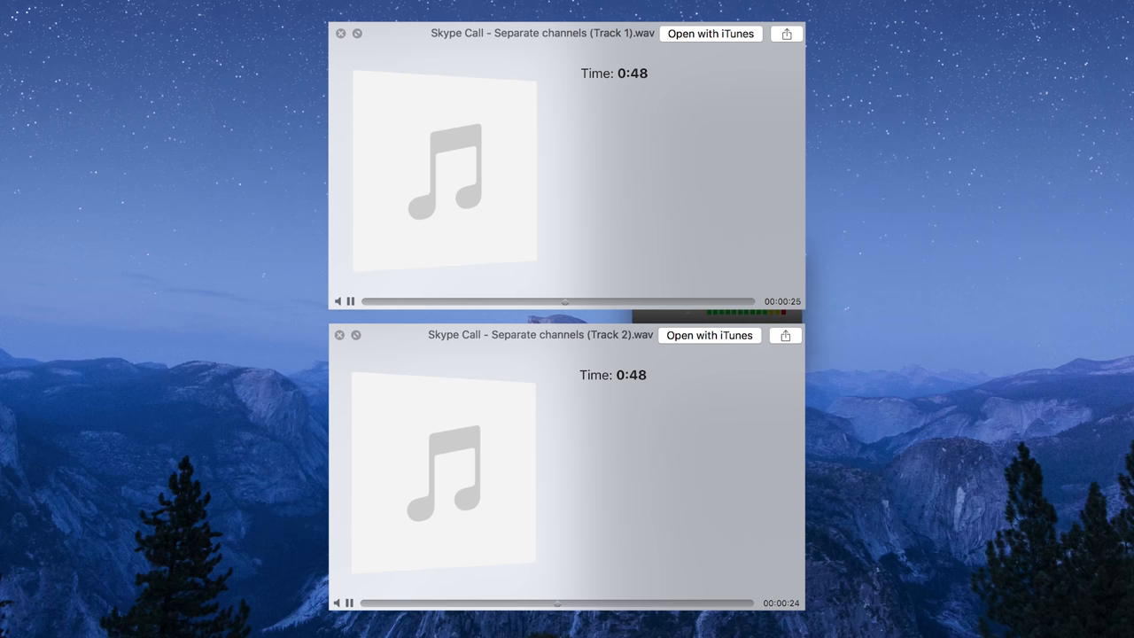